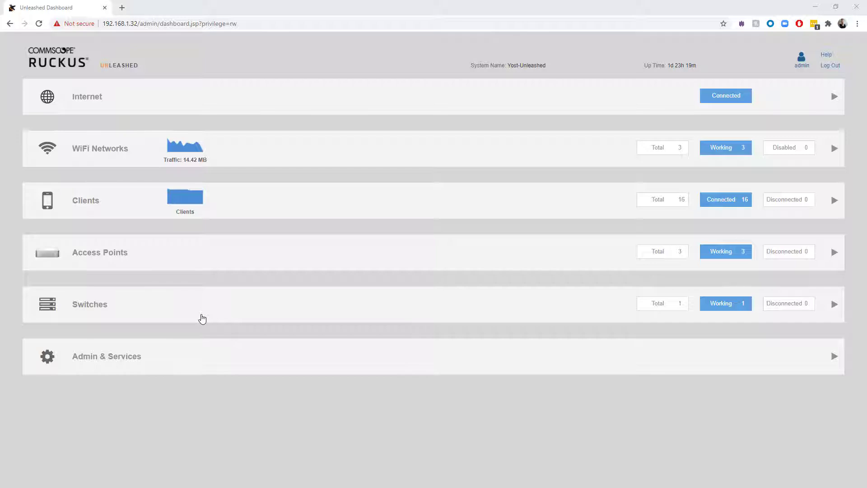
{"action": "mouse_move", "coordinate": [160, 283]}
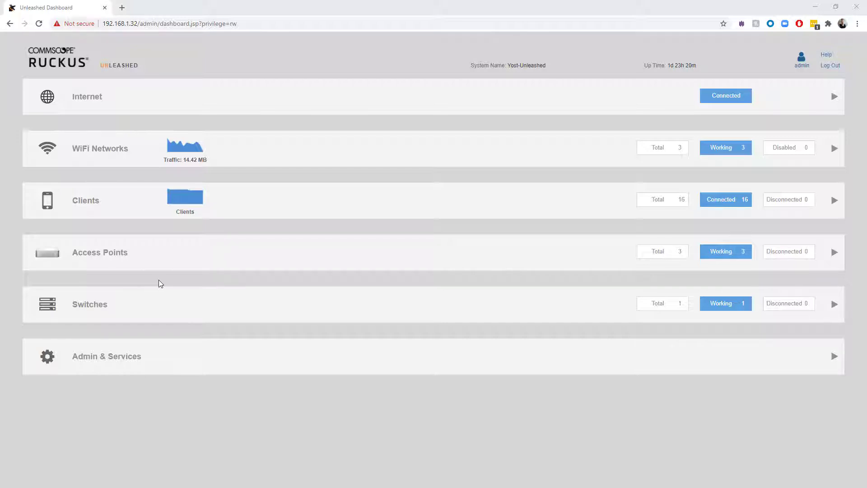
{"action": "mouse_move", "coordinate": [140, 262]}
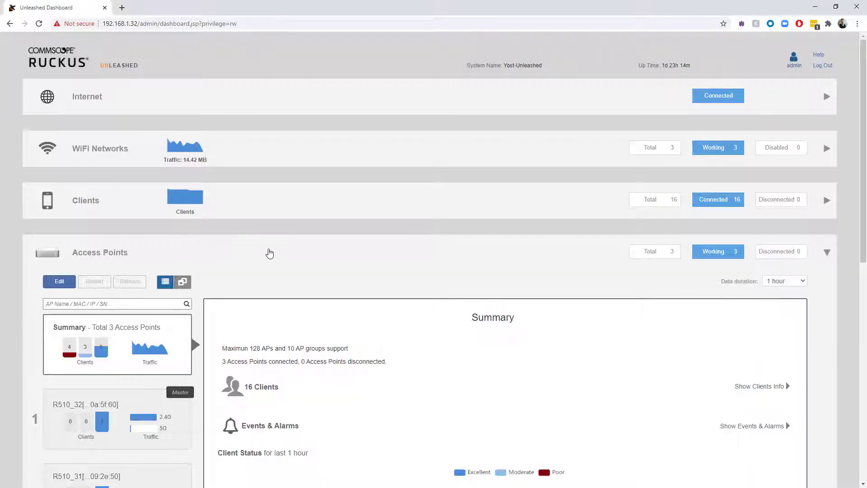
Step: Scroll through the expanded Access Points summary and client charts for the three APs
{"action": "scroll", "scroll_direction": "down", "scroll_amount": 3}
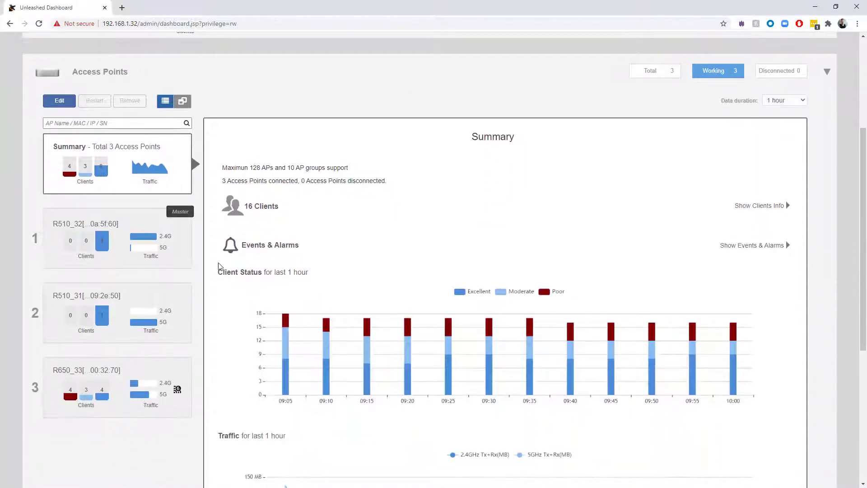
{"action": "mouse_move", "coordinate": [88, 348]}
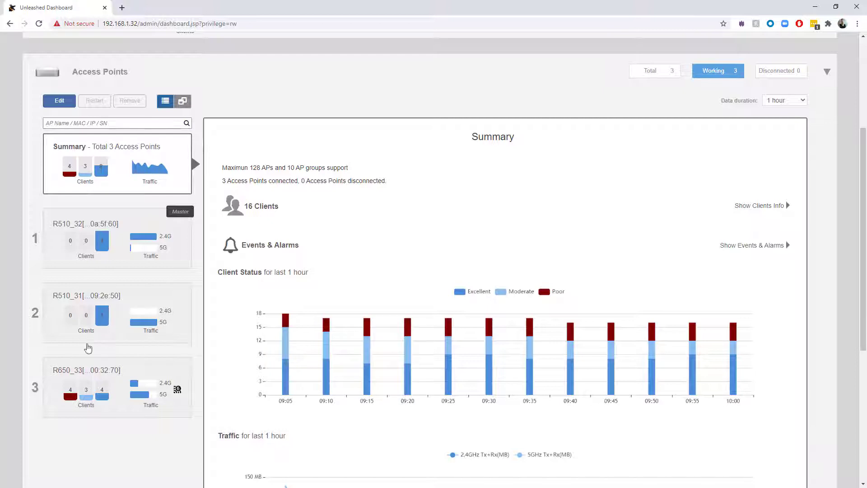
{"action": "mouse_move", "coordinate": [109, 377]}
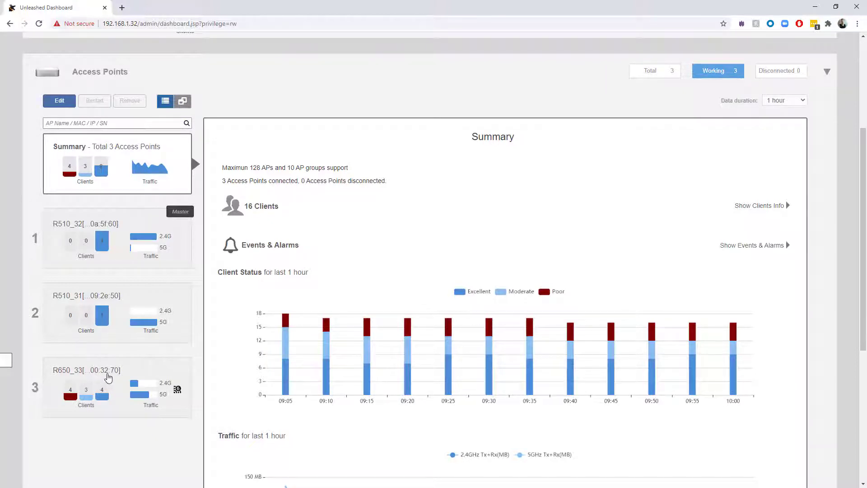
{"action": "scroll", "scroll_direction": "up", "scroll_amount": 3}
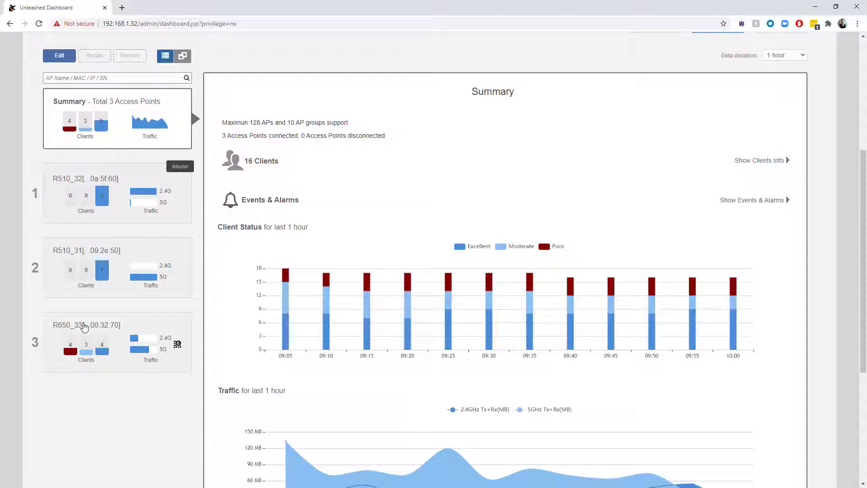
Step: Open R650_33's system overview and highlight its radio retry percentages, 8.32% and 8.26%
{"action": "left_click", "coordinate": [86, 325]}
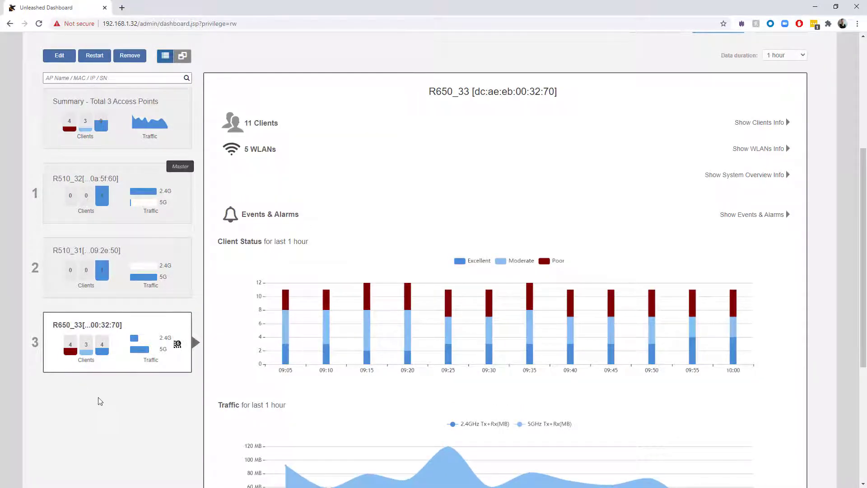
{"action": "mouse_move", "coordinate": [736, 179]}
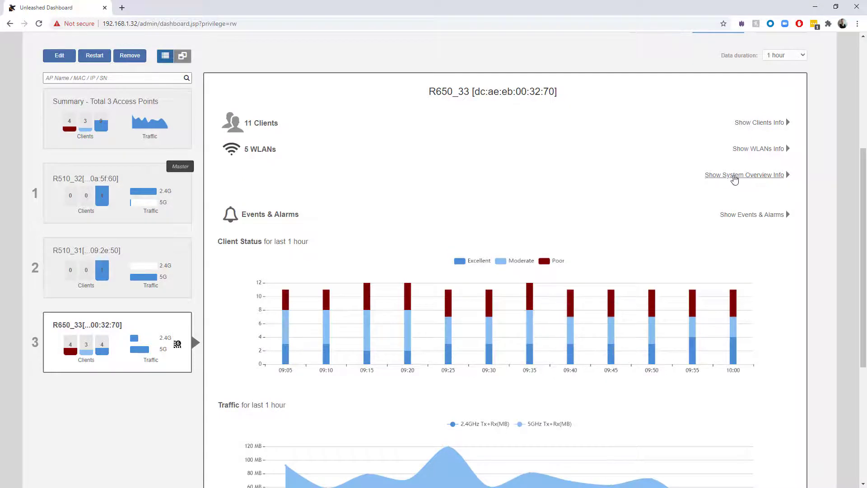
{"action": "left_click", "coordinate": [744, 174]}
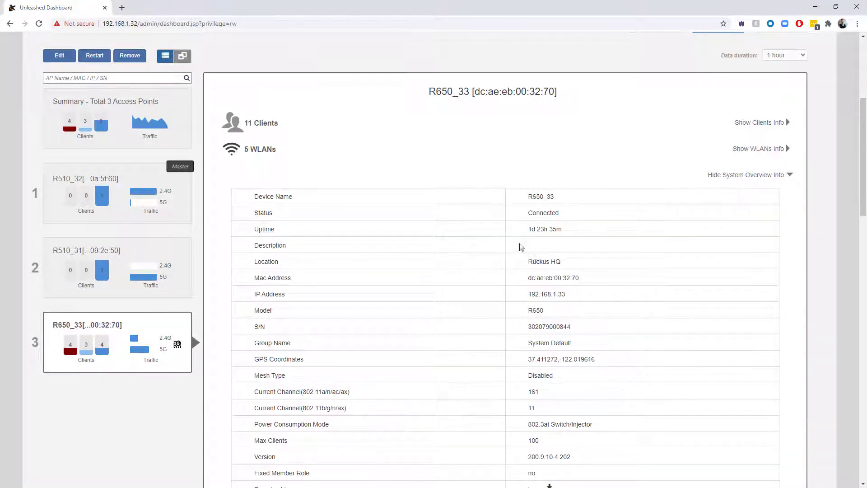
{"action": "scroll", "scroll_direction": "down", "scroll_amount": 3}
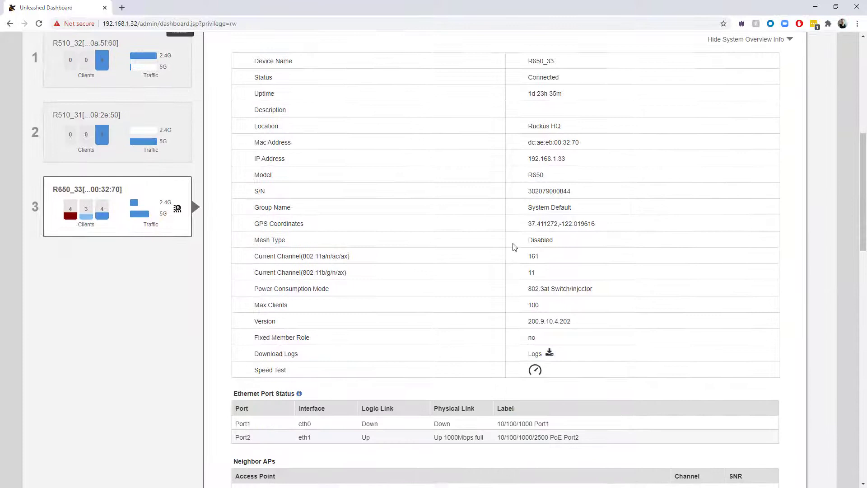
{"action": "scroll", "scroll_direction": "down", "scroll_amount": 3}
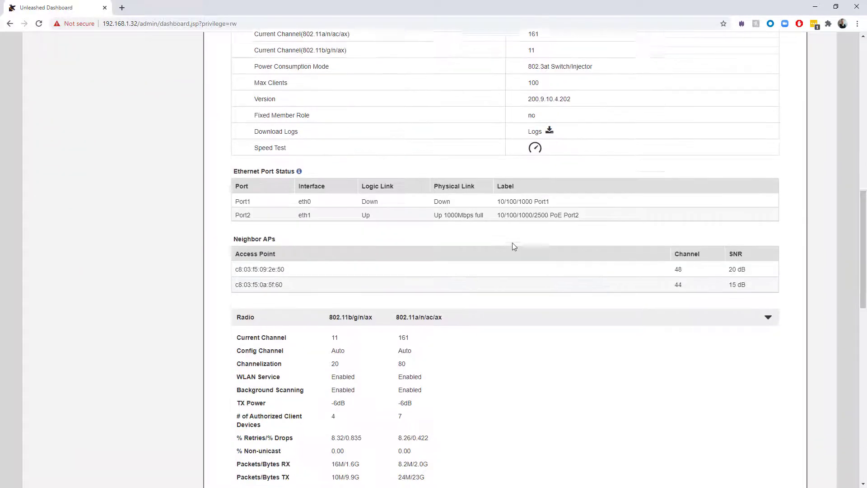
{"action": "scroll", "scroll_direction": "down", "scroll_amount": 3}
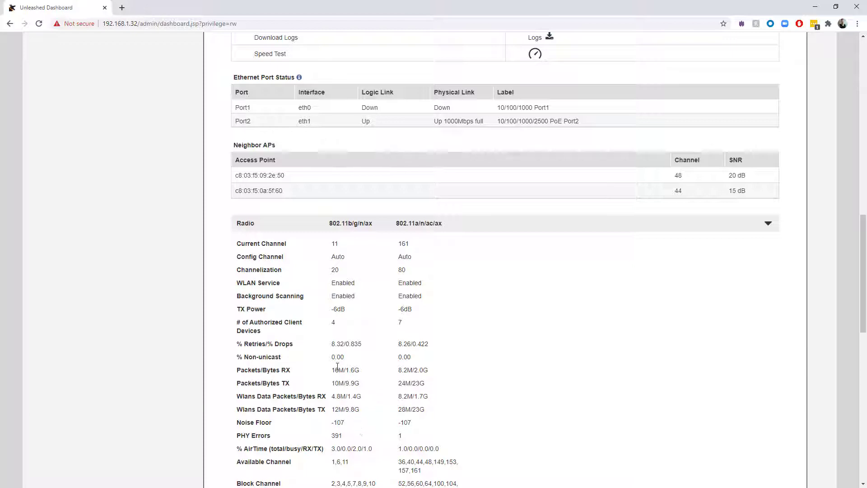
{"action": "double_click", "coordinate": [337, 344]}
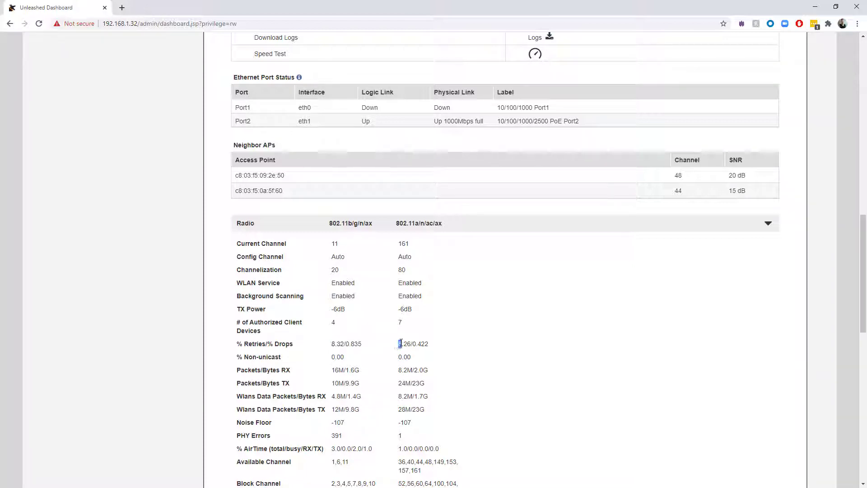
{"action": "double_click", "coordinate": [404, 343]}
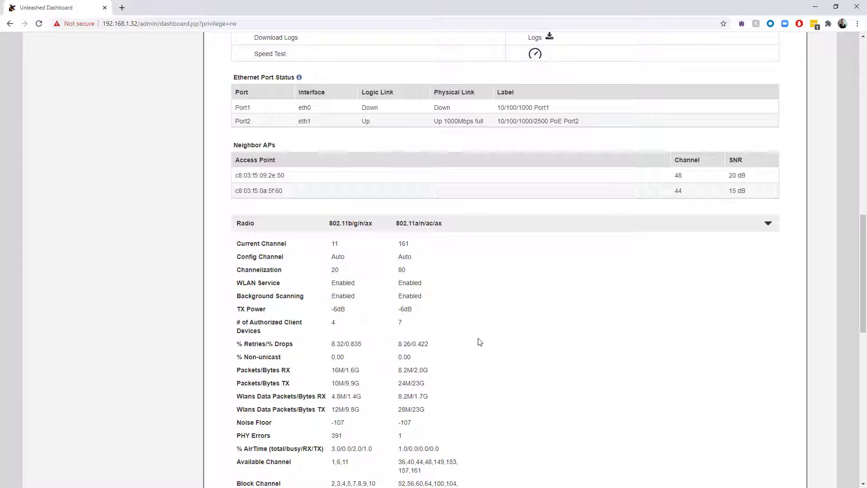
{"action": "mouse_move", "coordinate": [463, 353]}
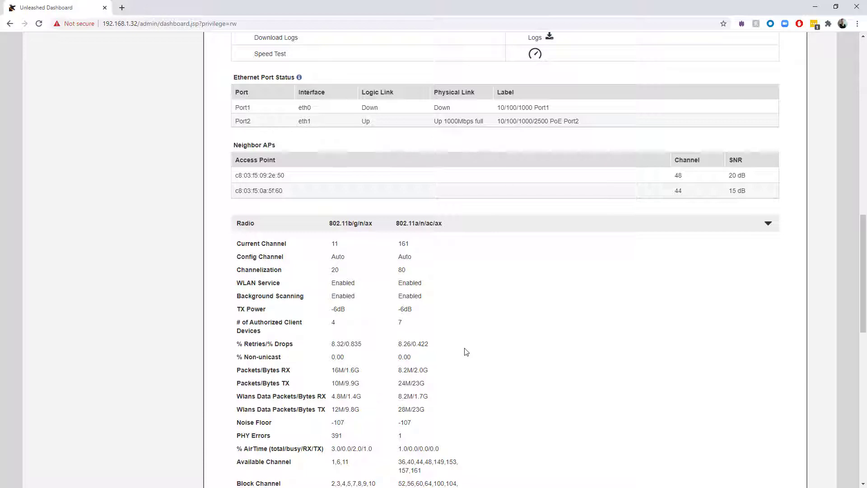
{"action": "mouse_move", "coordinate": [452, 354]}
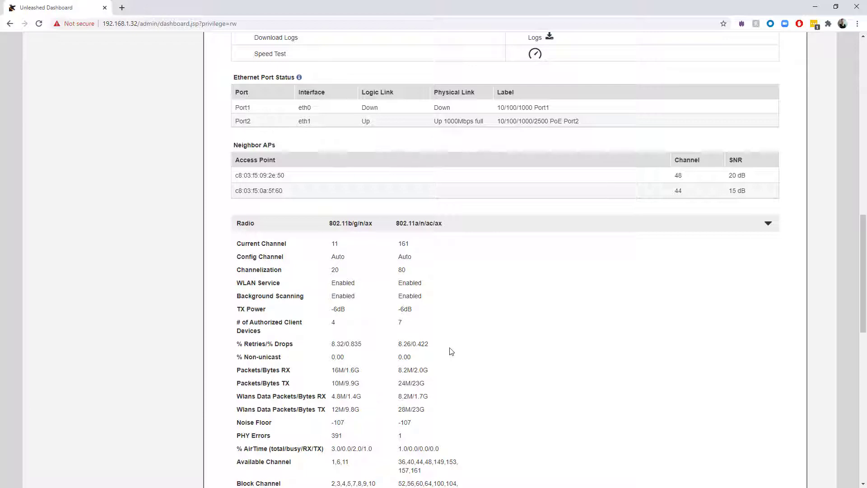
{"action": "mouse_move", "coordinate": [379, 354]}
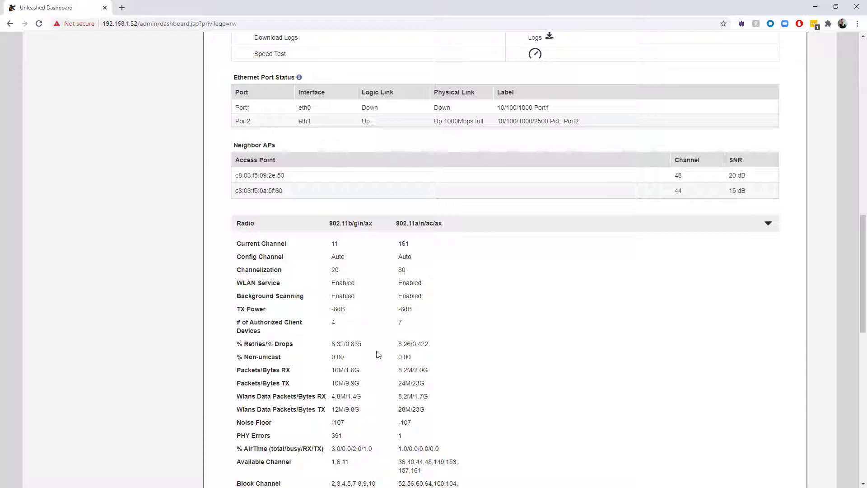
{"action": "mouse_move", "coordinate": [828, 391]}
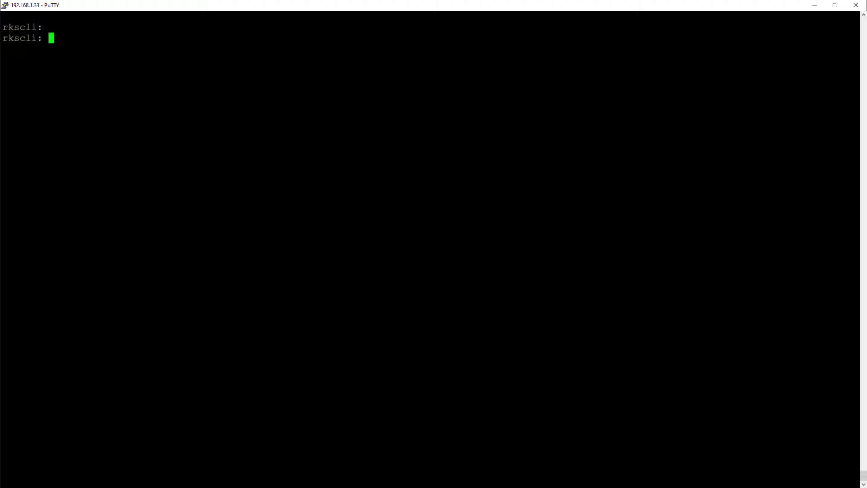
Step: Run get wlanlist, then start wlan1 capture streaming with set capture wlan1 stream
{"action": "type", "text": "get wlanlist"}
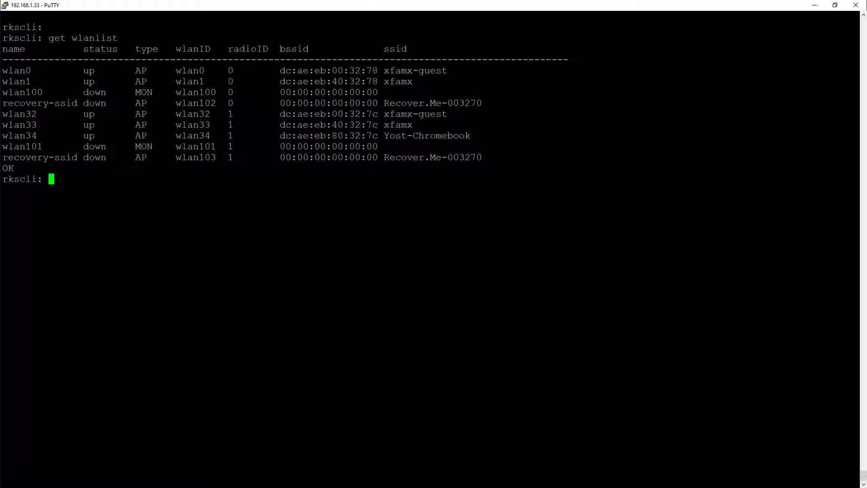
{"action": "type", "text": "set"}
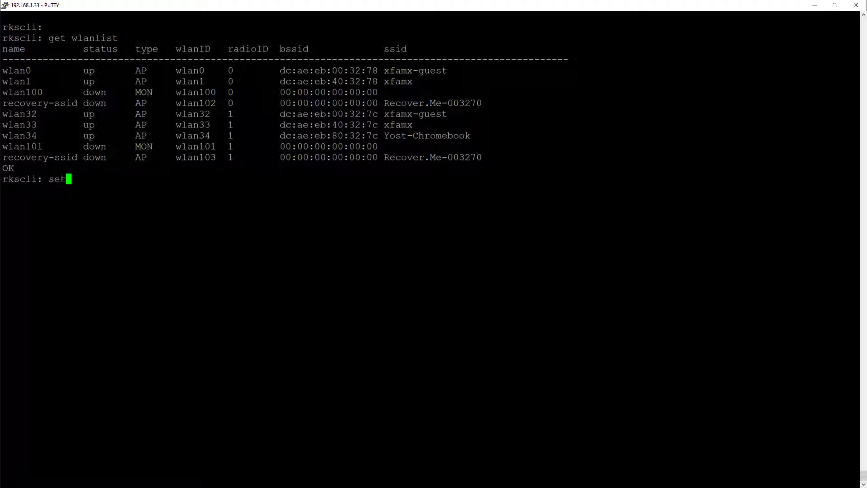
{"action": "type", "text": "capture wle"}
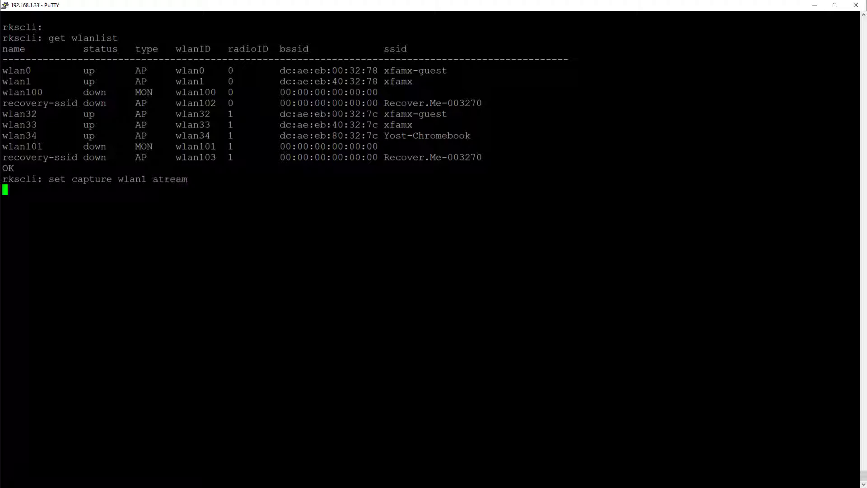
{"action": "key", "text": "Return"}
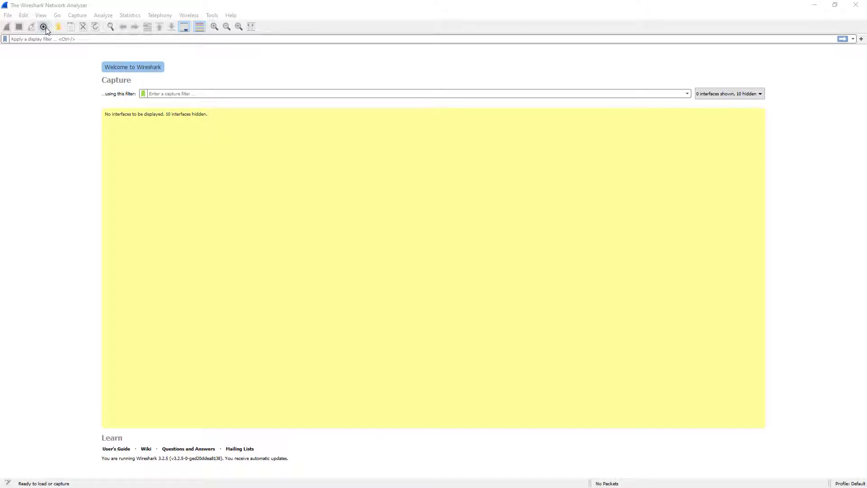
Step: Go to Manage Interfaces' Remote Interfaces list and begin adding a new remote host
{"action": "left_click", "coordinate": [44, 27]}
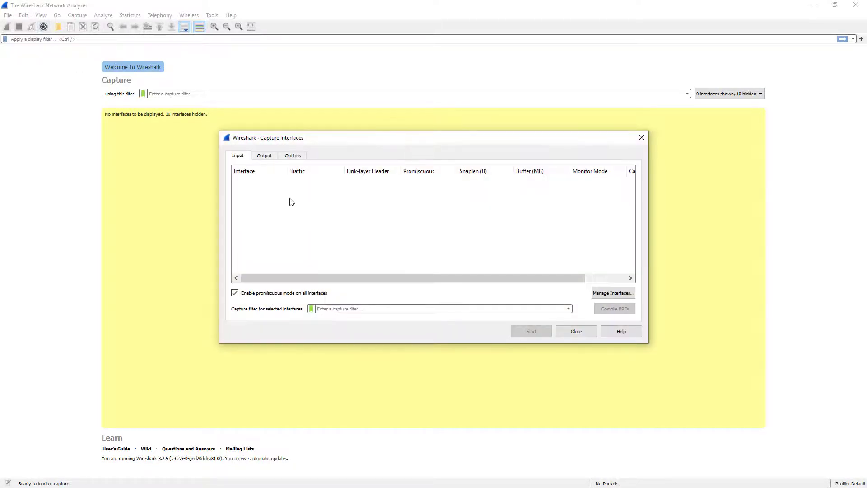
{"action": "mouse_move", "coordinate": [603, 304]}
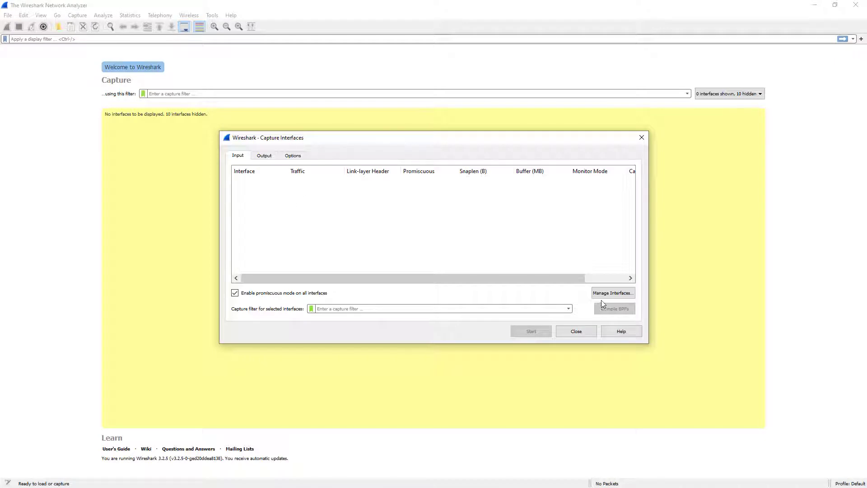
{"action": "left_click", "coordinate": [613, 292]}
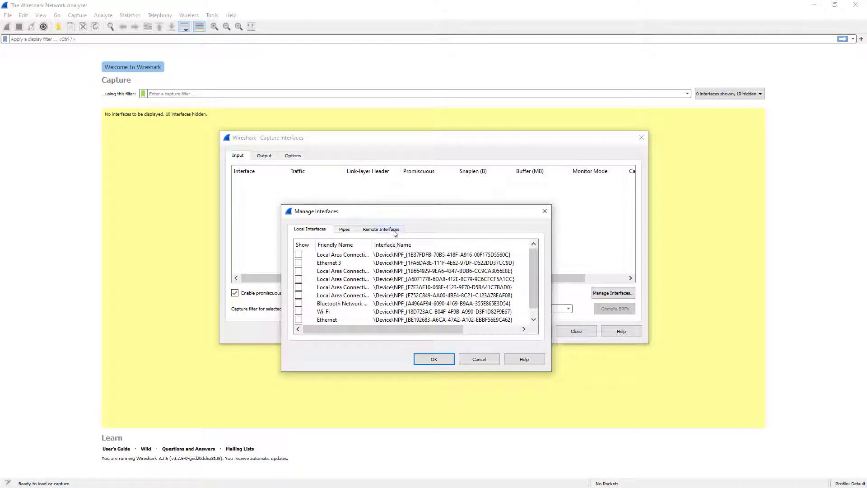
{"action": "left_click", "coordinate": [380, 229]}
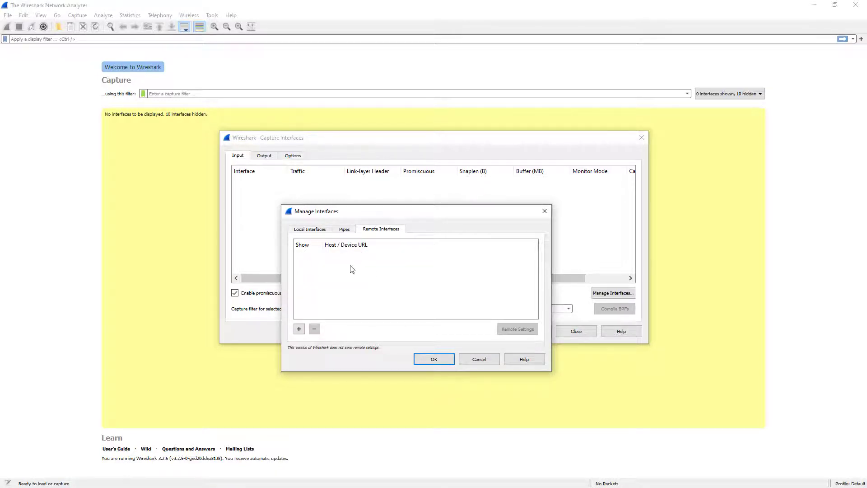
{"action": "mouse_move", "coordinate": [372, 315]}
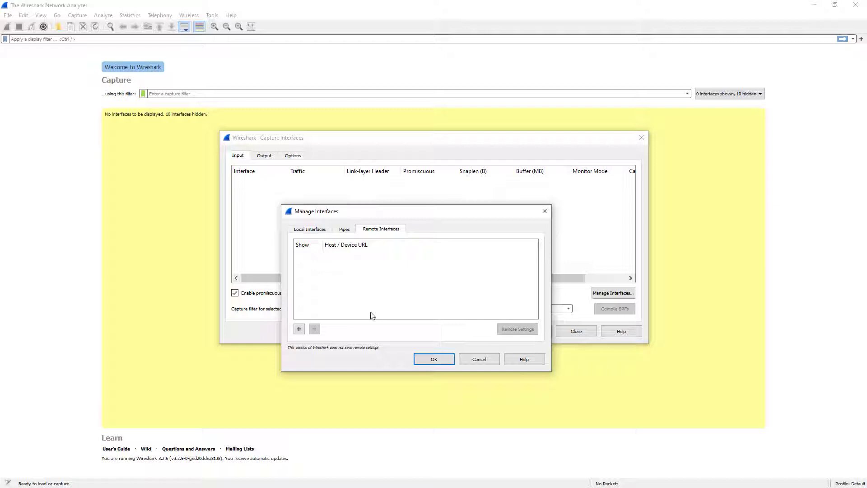
{"action": "mouse_move", "coordinate": [363, 256]}
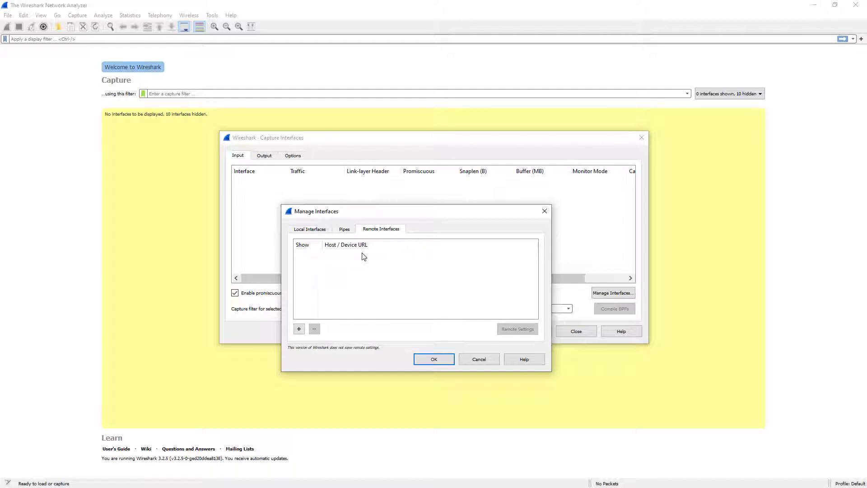
{"action": "mouse_move", "coordinate": [339, 260]}
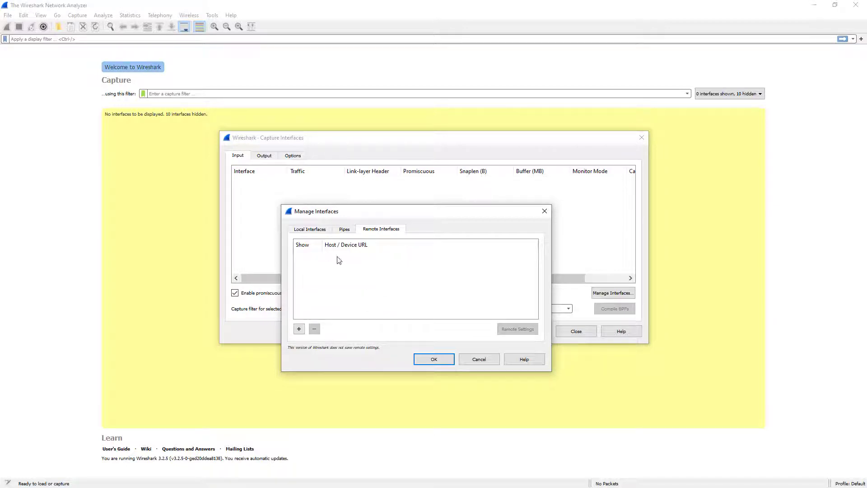
{"action": "left_click", "coordinate": [298, 328]}
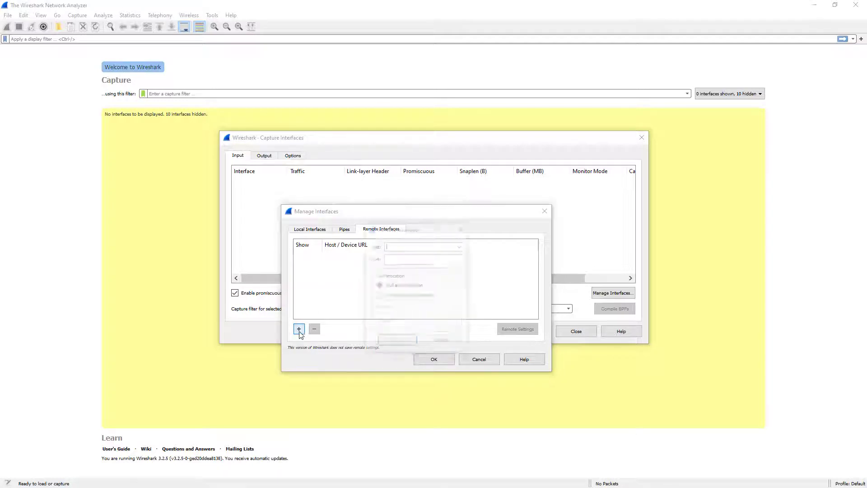
Step: Add remote host 192.168.1.33 and accept its 24 listed rpcap interfaces
{"action": "left_click", "coordinate": [299, 329]}
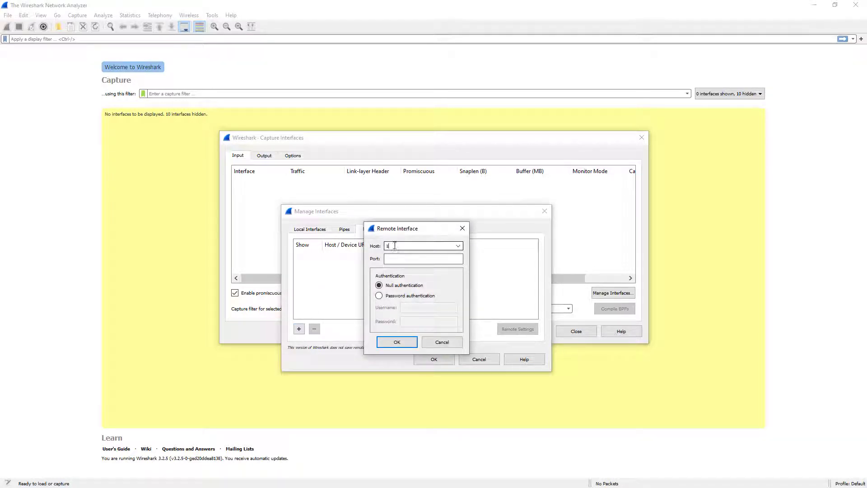
{"action": "type", "text": "92.168.1.33"}
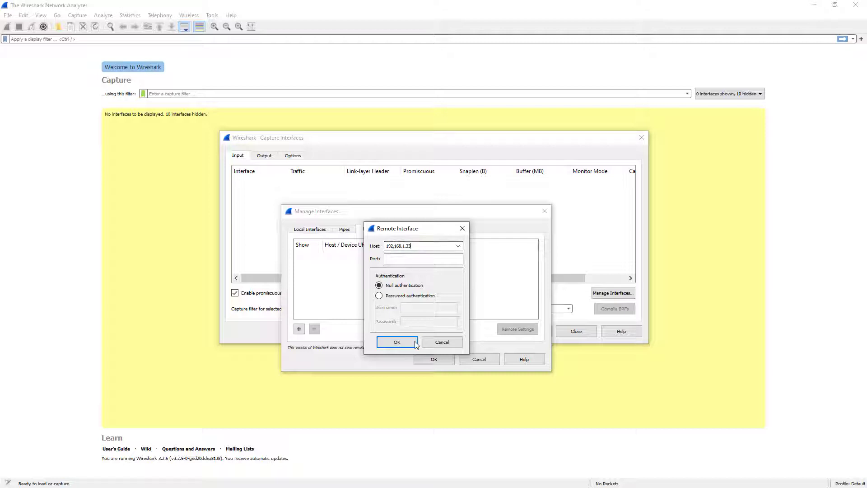
{"action": "left_click", "coordinate": [396, 341]}
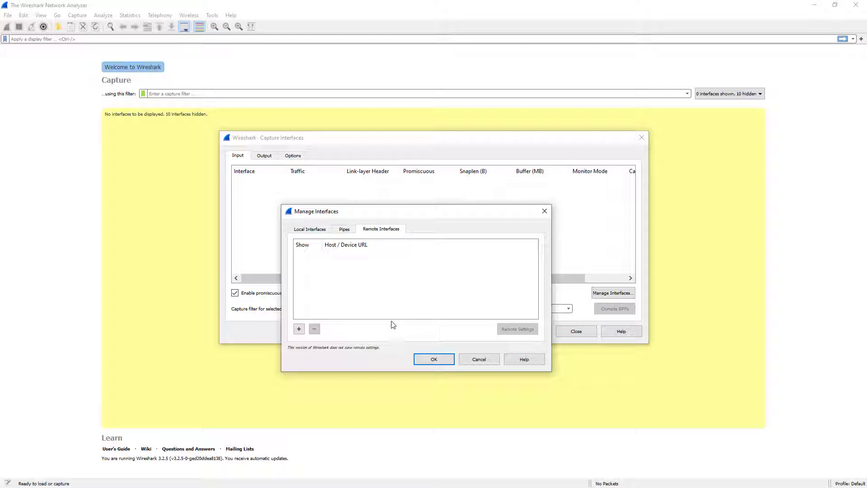
{"action": "left_click", "coordinate": [299, 328]}
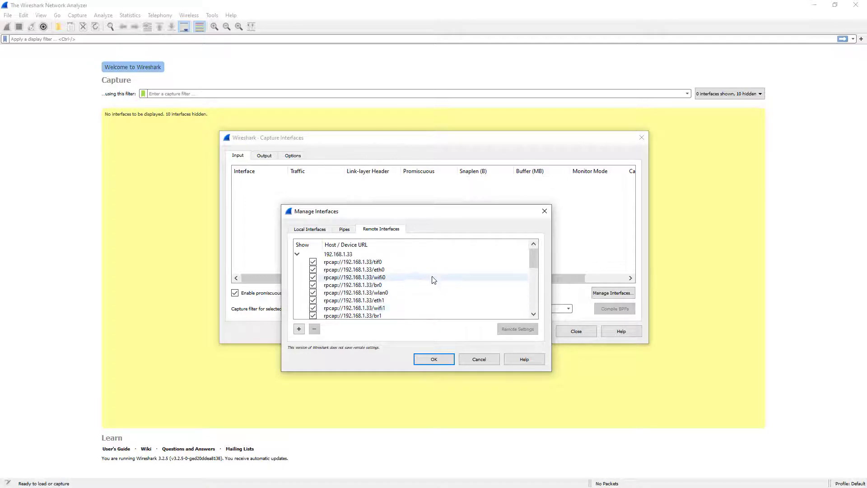
{"action": "scroll", "scroll_direction": "down", "scroll_amount": 3}
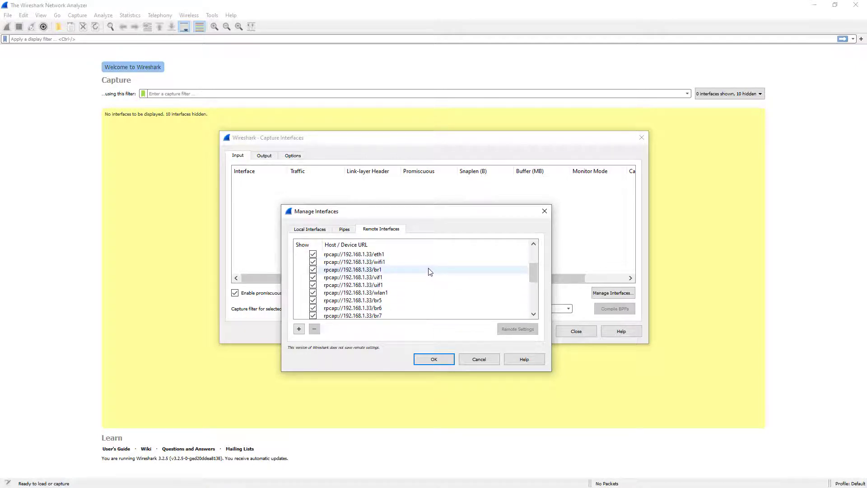
{"action": "scroll", "scroll_direction": "down", "scroll_amount": 3}
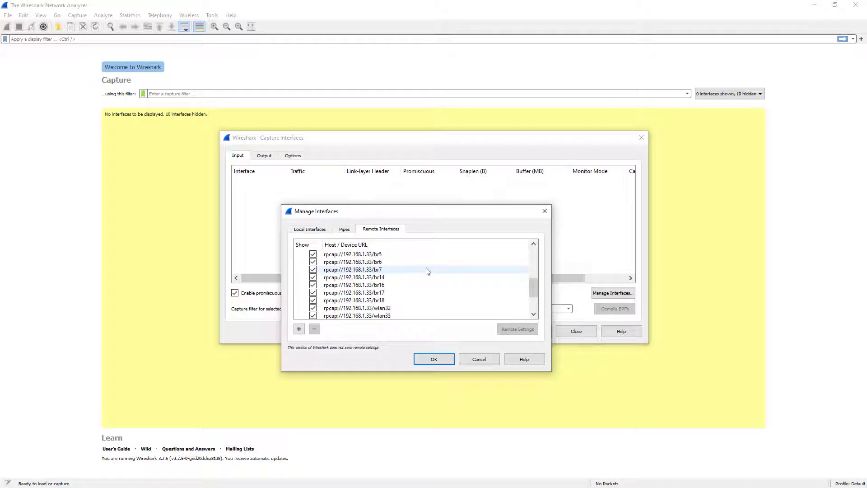
{"action": "scroll", "scroll_direction": "up", "scroll_amount": 3}
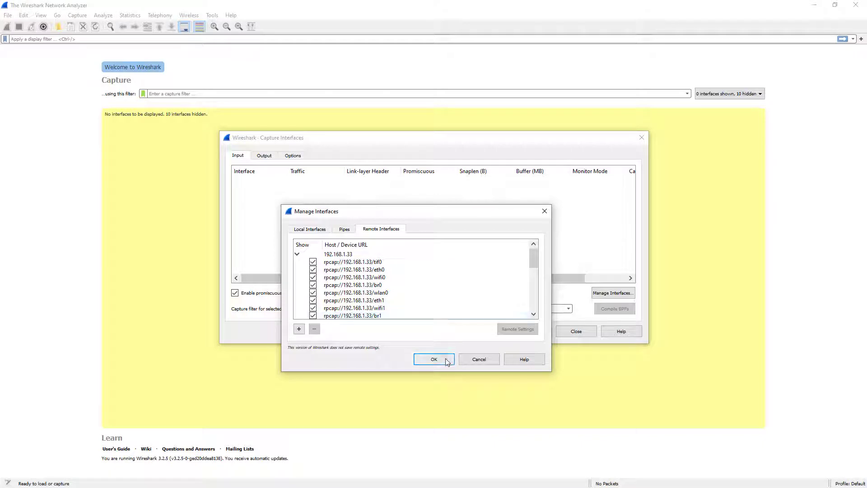
{"action": "left_click", "coordinate": [434, 359]}
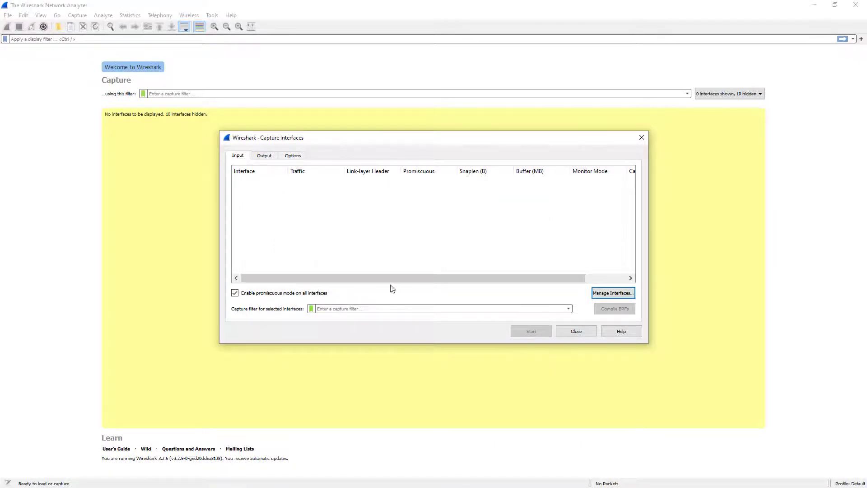
{"action": "left_click", "coordinate": [613, 292]}
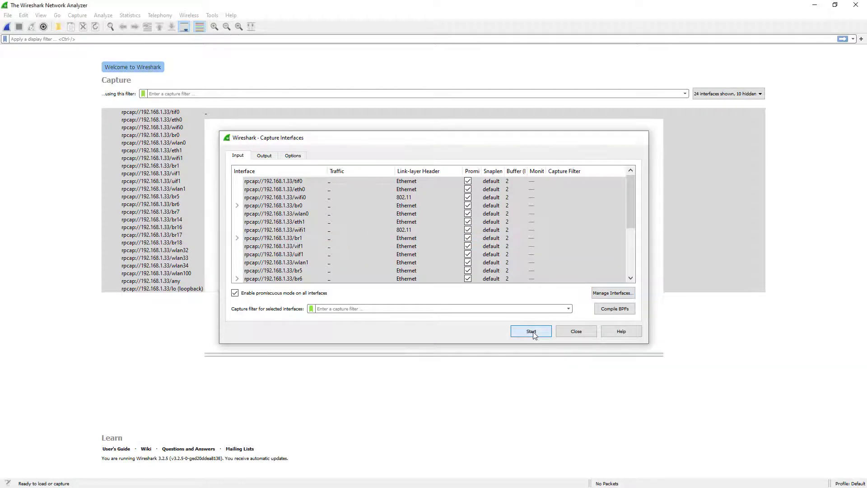
Step: Start capturing on all 24 remote rpcap interfaces from 192.168.1.33
{"action": "left_click", "coordinate": [530, 331]}
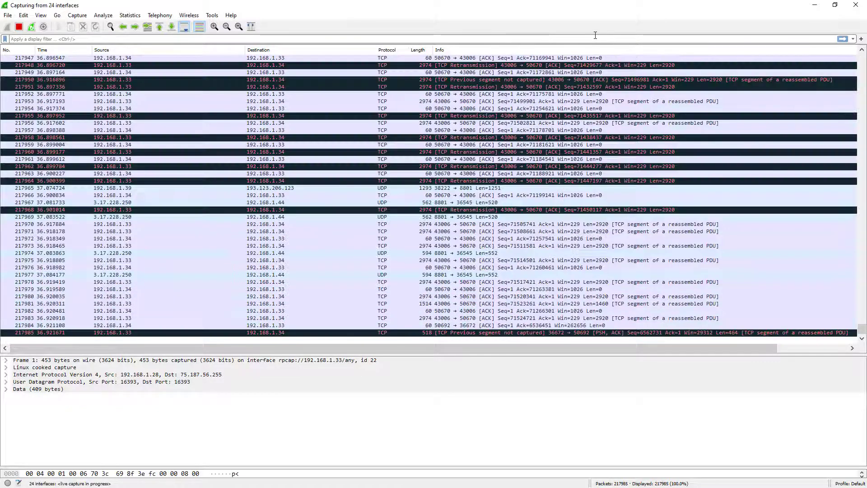
Step: Apply filter wlan.fc.retry==1 and inspect a frame's 802.11 Frame Control Retry flag
{"action": "type", "text": "wlan.fc.retry==1"}
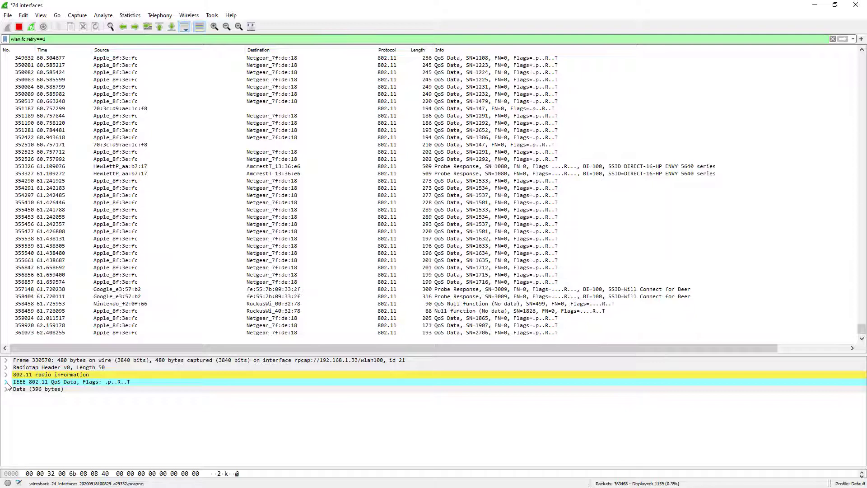
{"action": "left_click", "coordinate": [5, 381]}
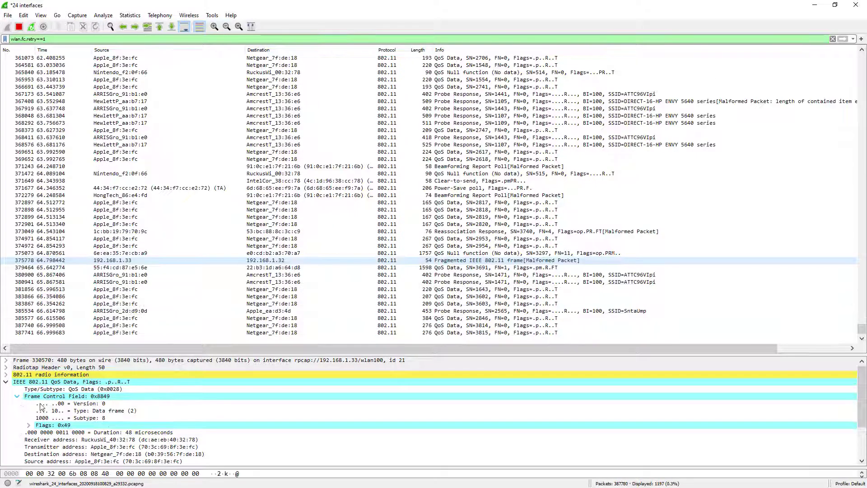
{"action": "left_click", "coordinate": [29, 425]}
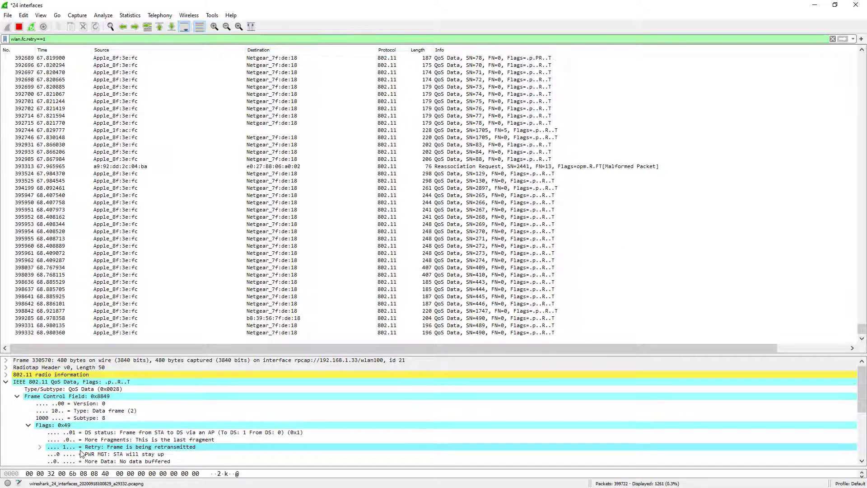
{"action": "scroll", "scroll_direction": "down", "scroll_amount": 3}
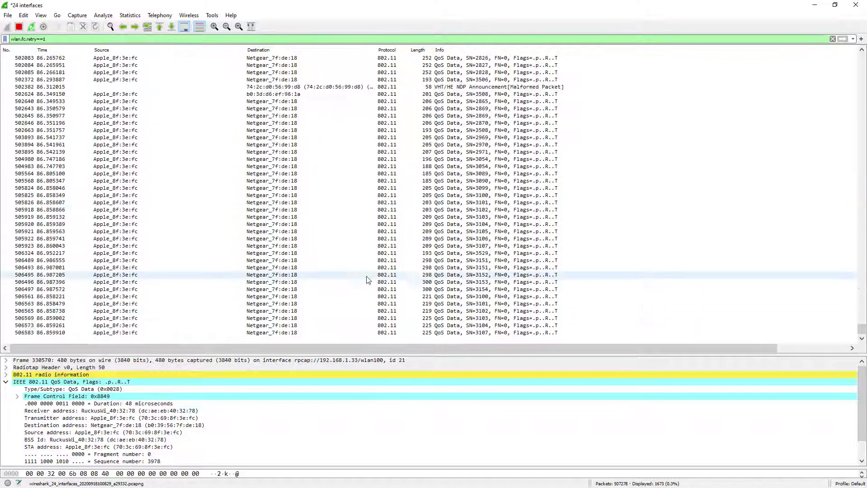
{"action": "scroll", "scroll_direction": "down", "scroll_amount": 3}
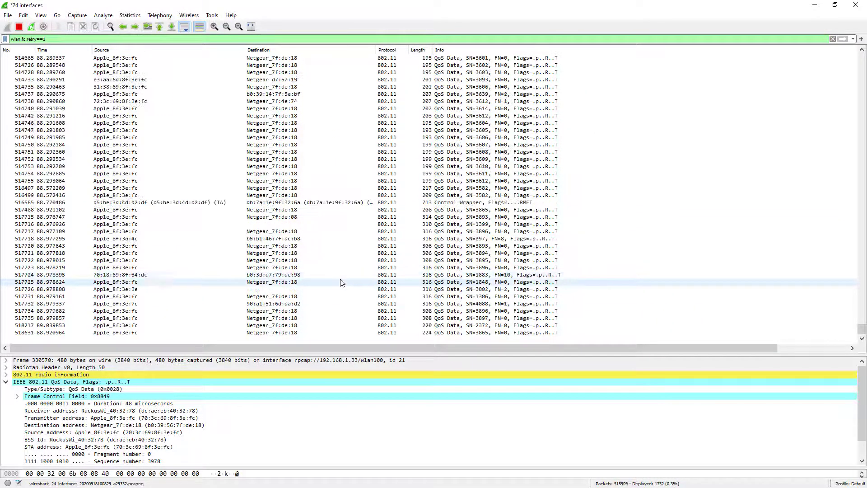
{"action": "scroll", "scroll_direction": "down", "scroll_amount": 3}
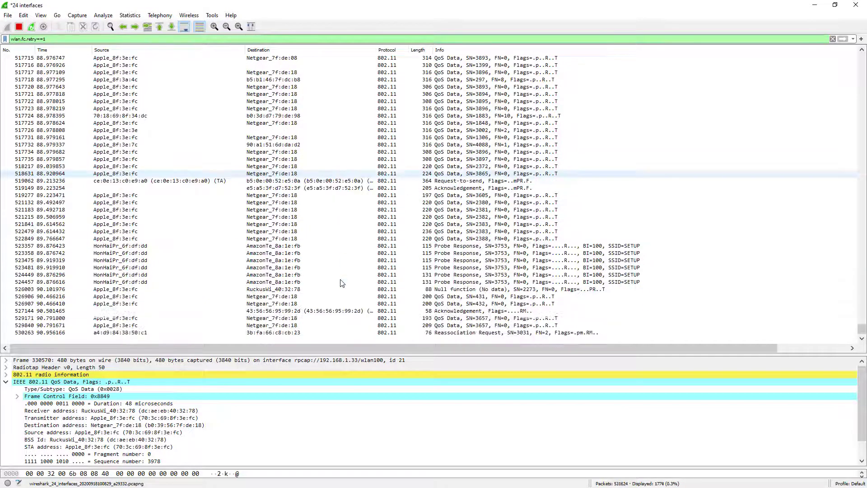
{"action": "scroll", "scroll_direction": "down", "scroll_amount": 3}
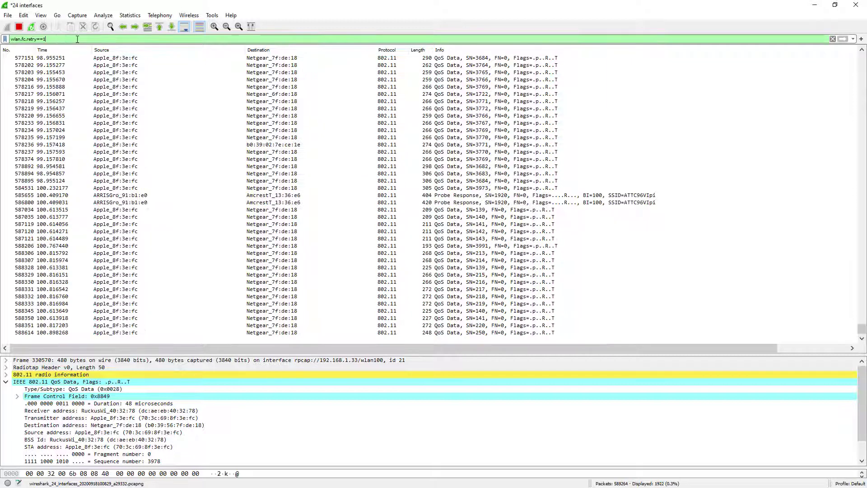
Step: Browse the retry frames filtered to BSSID dc:ae:eb:40:32:78
{"action": "scroll", "scroll_direction": "down", "scroll_amount": 3}
{"action": "type", "text": "&&wlan.bssid==dc:ae:eb:40:32:78"}
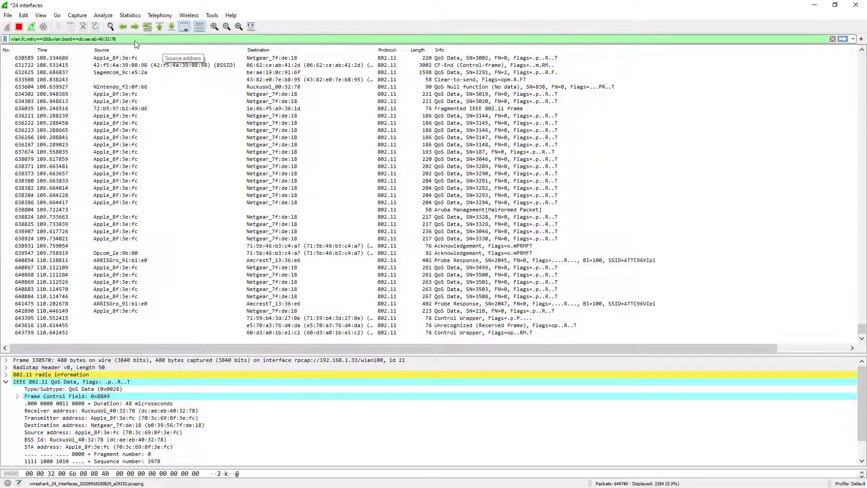
{"action": "scroll", "scroll_direction": "down", "scroll_amount": 3}
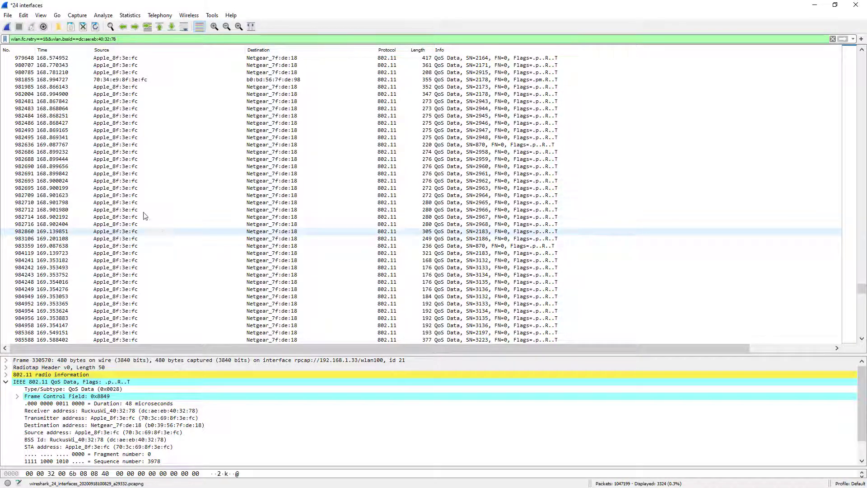
{"action": "scroll", "scroll_direction": "up", "scroll_amount": 3}
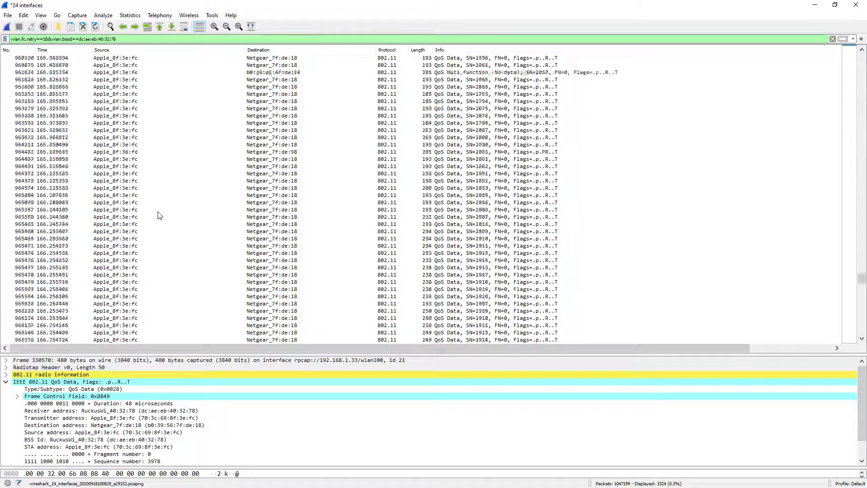
{"action": "scroll", "scroll_direction": "up", "scroll_amount": 3}
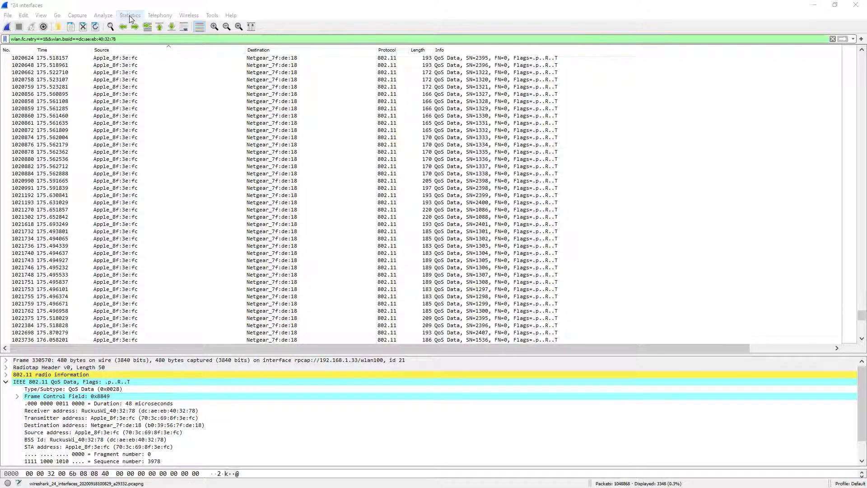
Step: Plot the filtered BSSID retry frames in an I/O Graph, toggling the Filtered packets graph off and on
{"action": "left_click", "coordinate": [130, 15]}
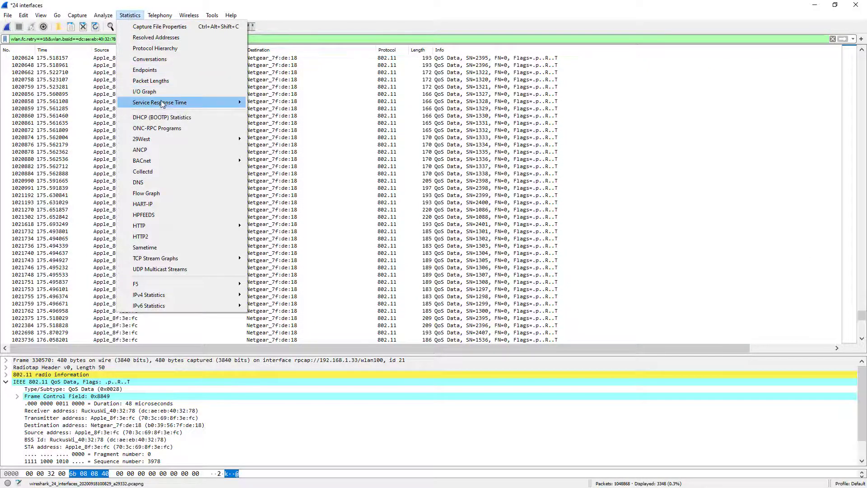
{"action": "left_click", "coordinate": [145, 91]}
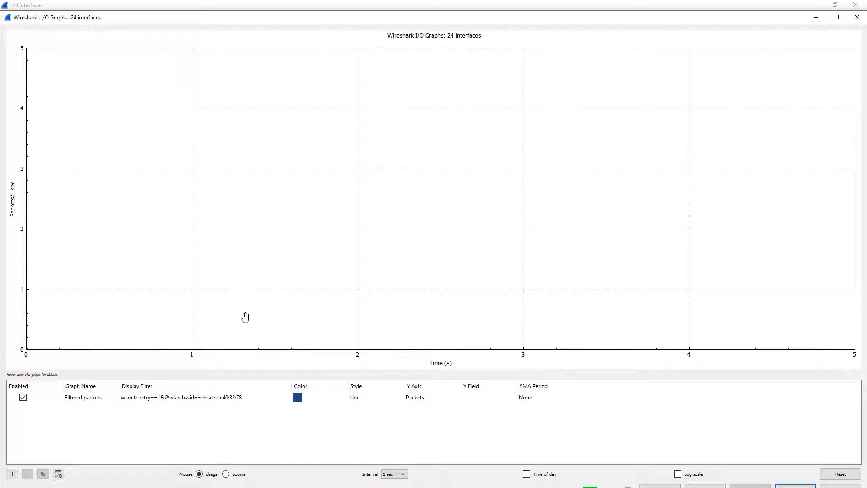
{"action": "left_click", "coordinate": [22, 397]}
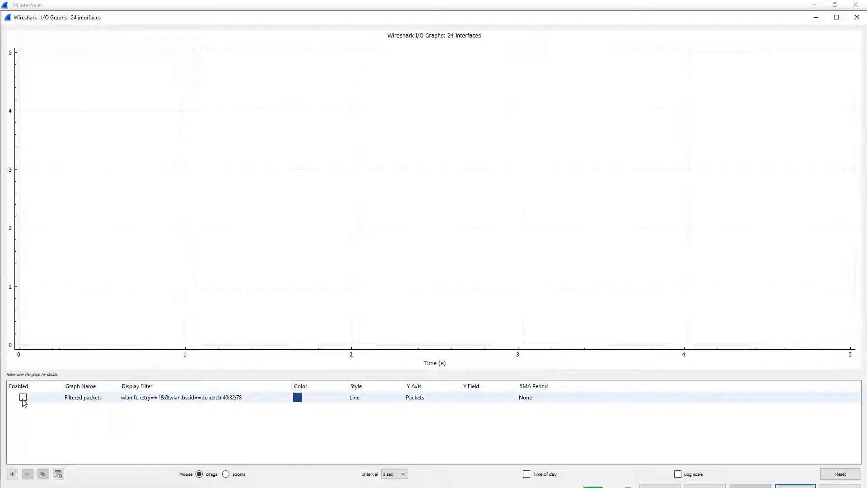
{"action": "left_click", "coordinate": [23, 397]}
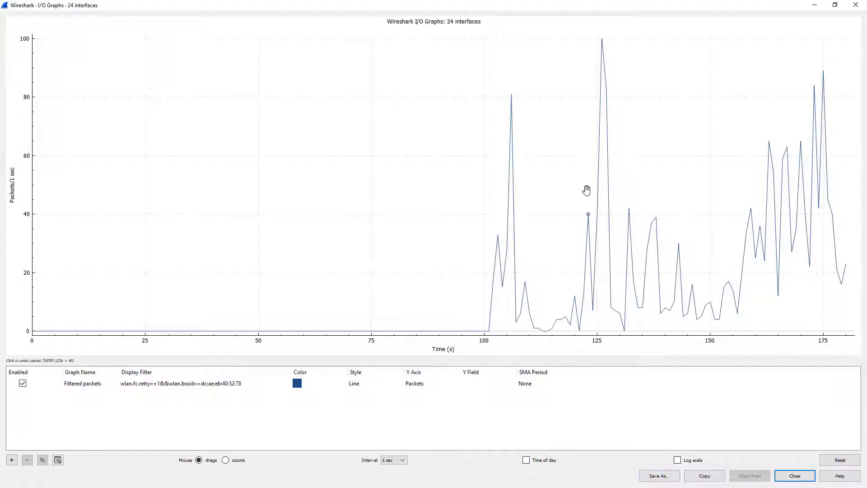
{"action": "mouse_move", "coordinate": [592, 45]}
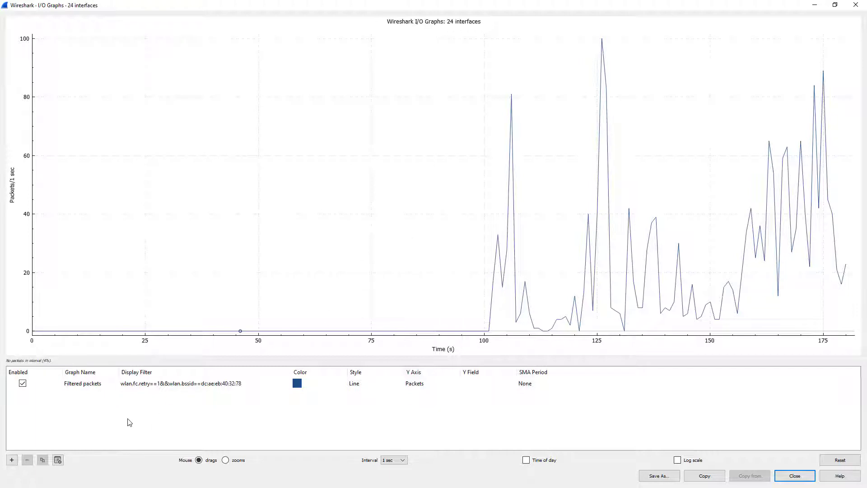
{"action": "mouse_move", "coordinate": [828, 198]}
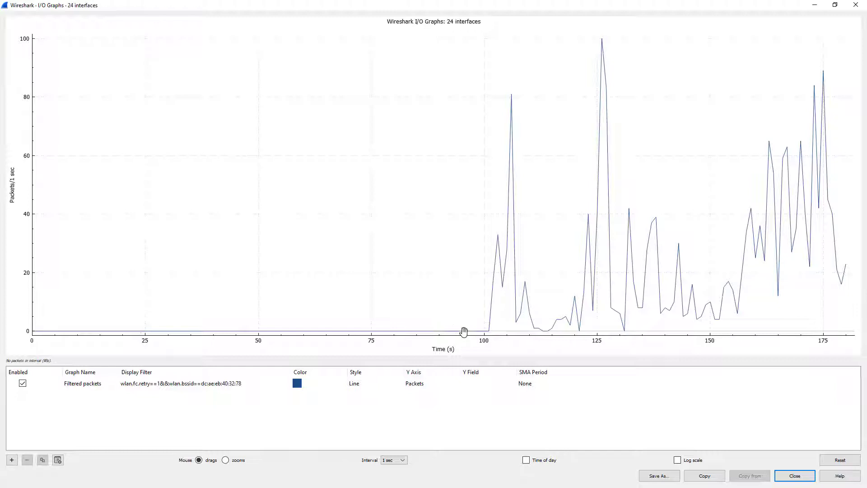
{"action": "mouse_move", "coordinate": [541, 179]}
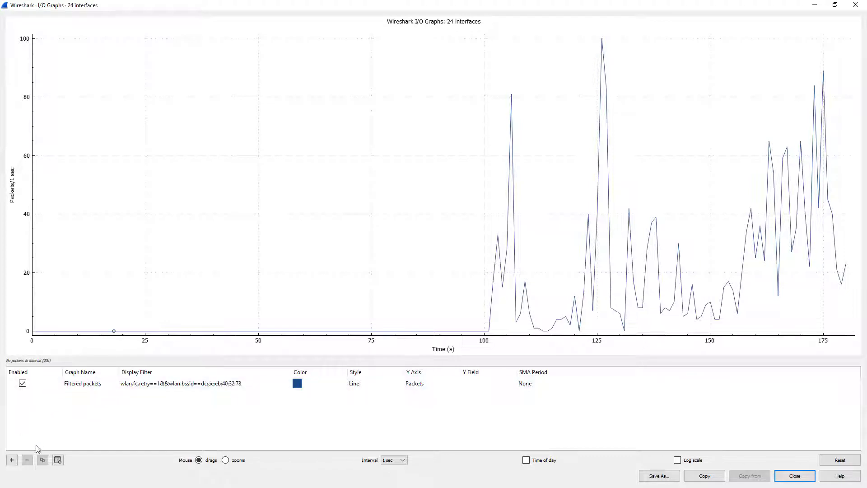
{"action": "mouse_move", "coordinate": [11, 460]}
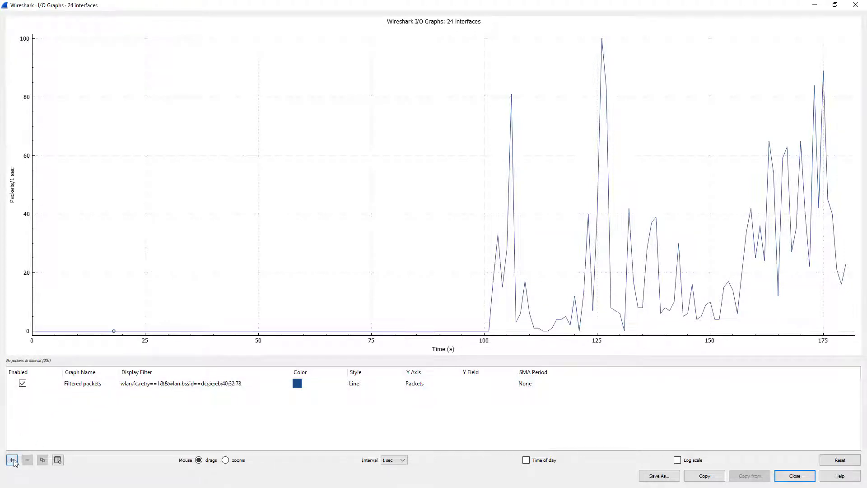
Step: Add a second graph named 'Apple Device' and copy transmitter address 70:3c:69:8f:3e:fc
{"action": "left_click", "coordinate": [12, 460]}
{"action": "type", "text": "App"}
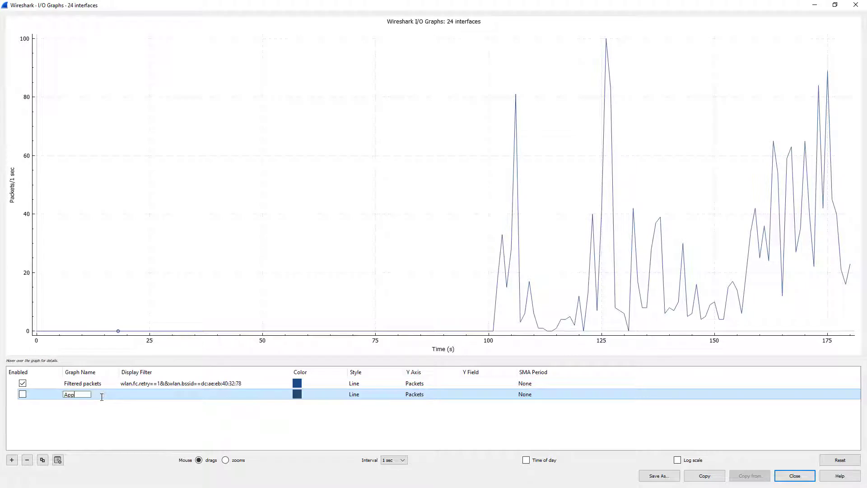
{"action": "type", "text": "le Device"}
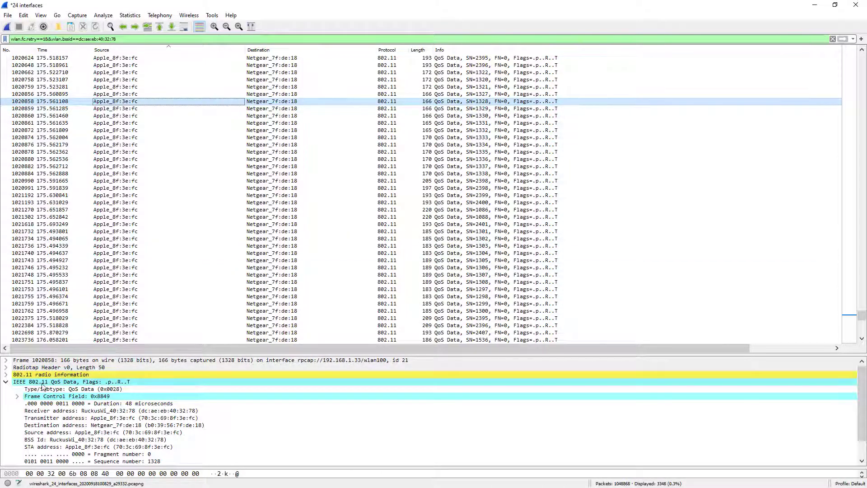
{"action": "left_click", "coordinate": [6, 375]}
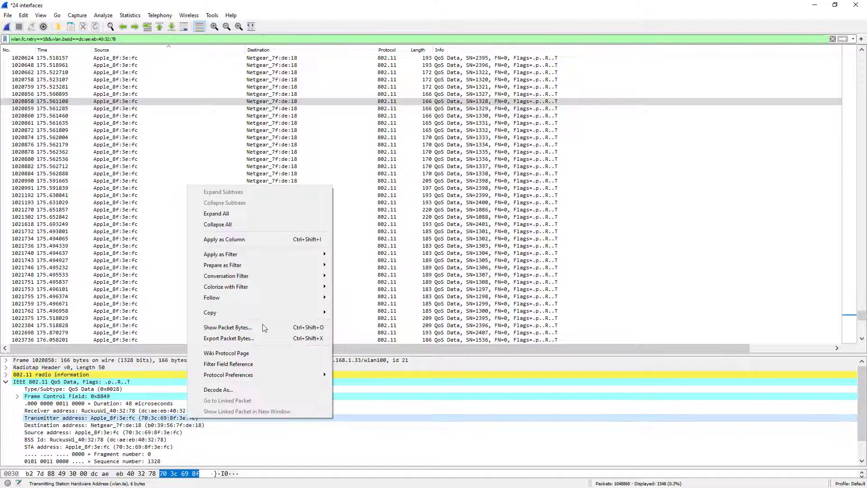
{"action": "left_click", "coordinate": [210, 313]}
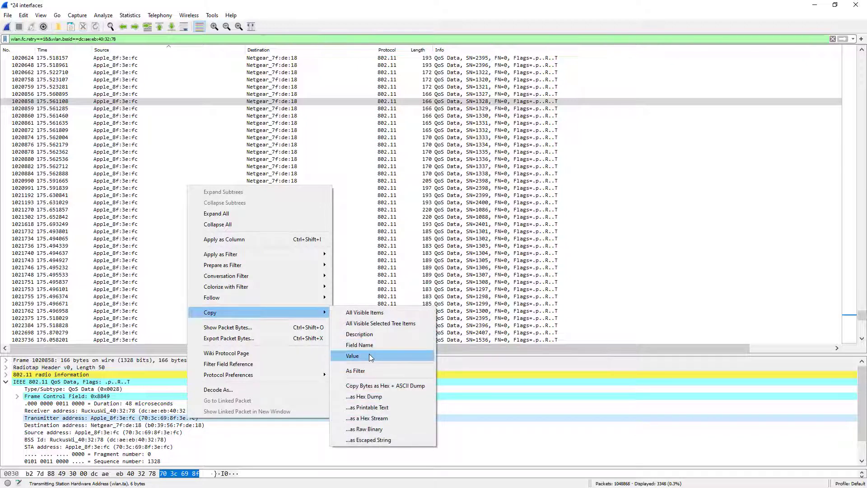
{"action": "left_click", "coordinate": [352, 355]}
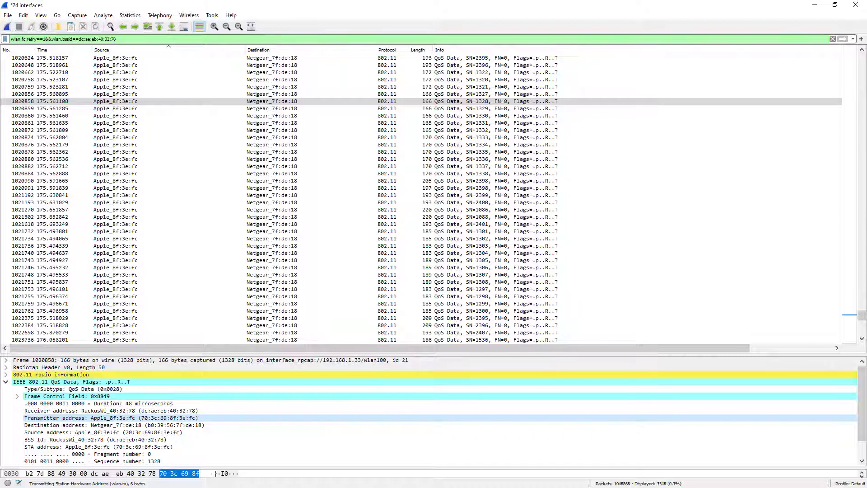
{"action": "left_click", "coordinate": [130, 15]}
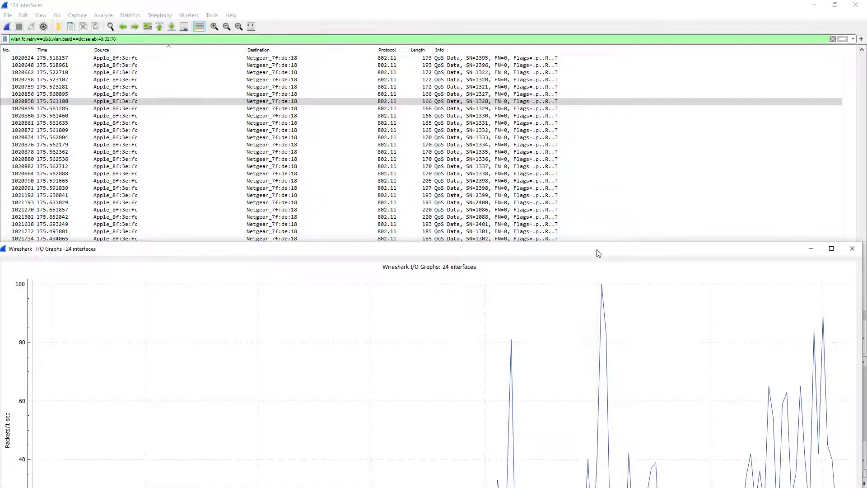
{"action": "left_click", "coordinate": [830, 249]}
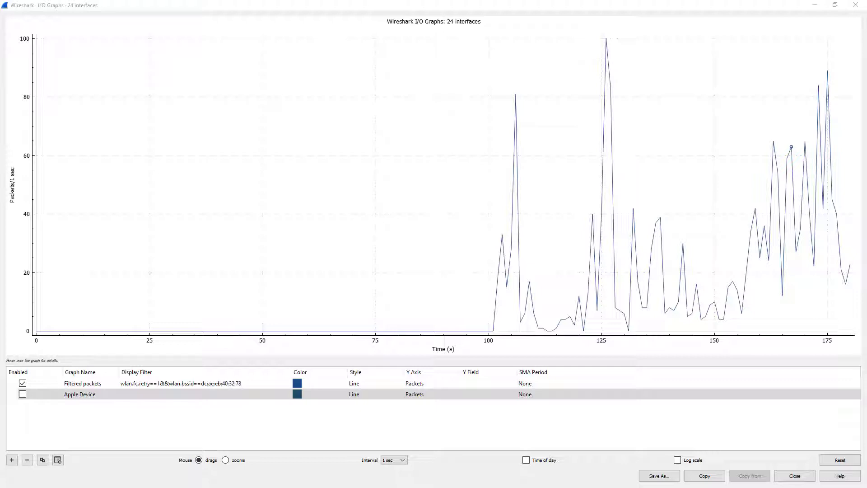
{"action": "mouse_move", "coordinate": [107, 406]}
{"action": "type", "text": "wlan.fc.retry==1&&wlan.bssid==dc:ae:eb:40:32:78&&wlan.addr==70:3c:69:8f:3e:fc"}
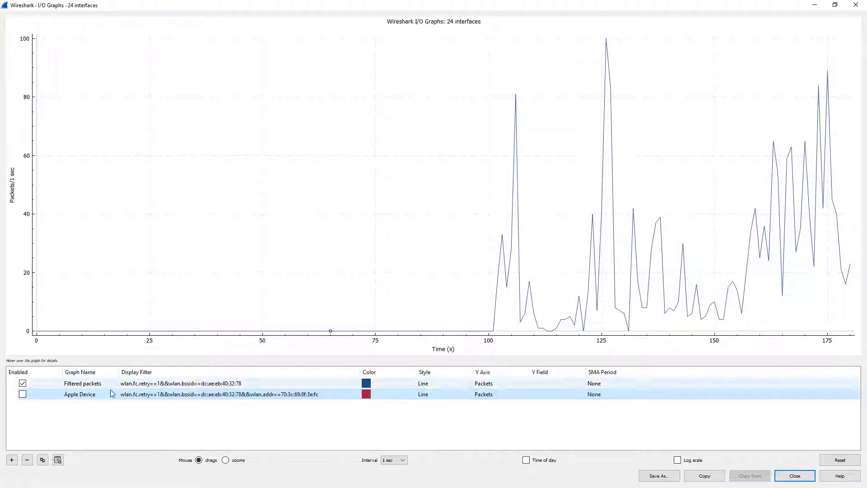
{"action": "left_click", "coordinate": [23, 394]}
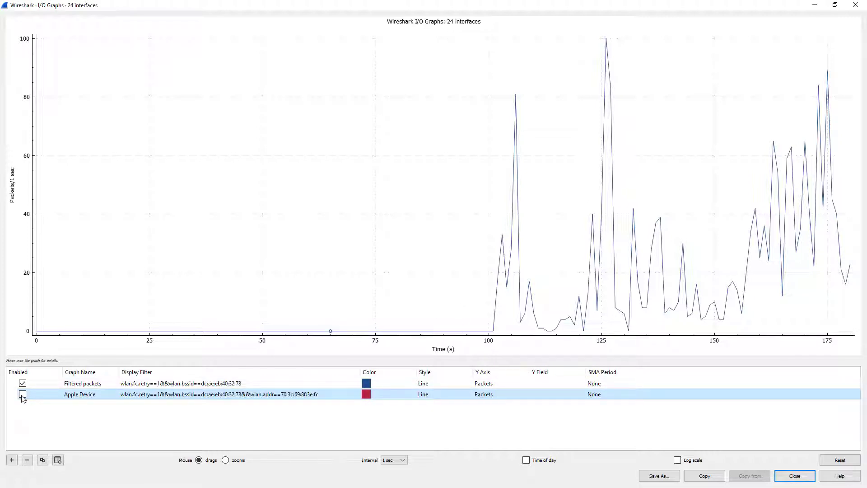
{"action": "left_click", "coordinate": [23, 393]}
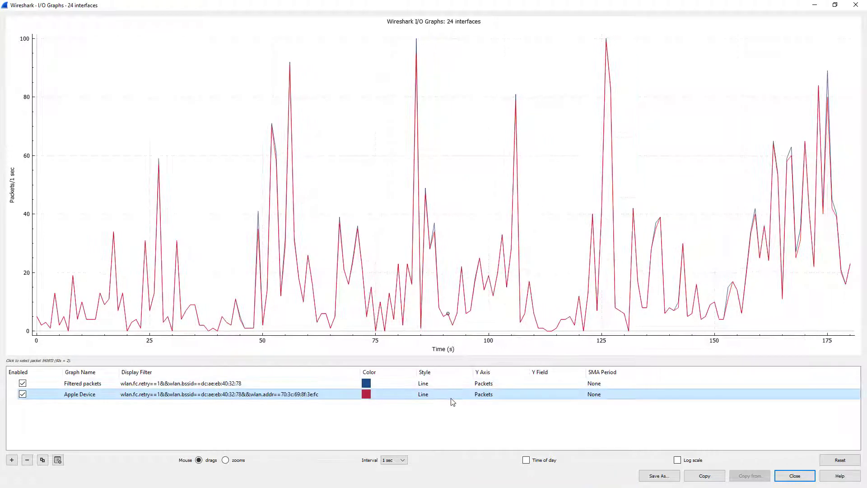
{"action": "mouse_move", "coordinate": [461, 399]}
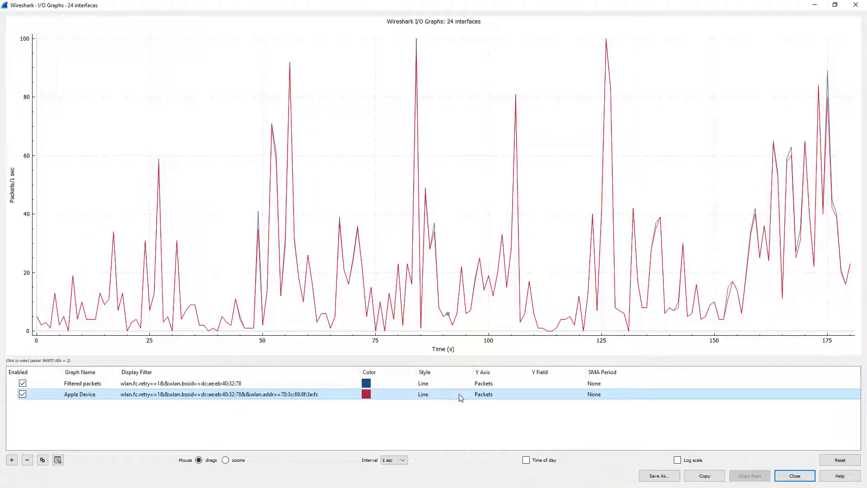
Step: Draw the Apple Device graph as bars and toggle it off and on to redraw
{"action": "left_click", "coordinate": [442, 394]}
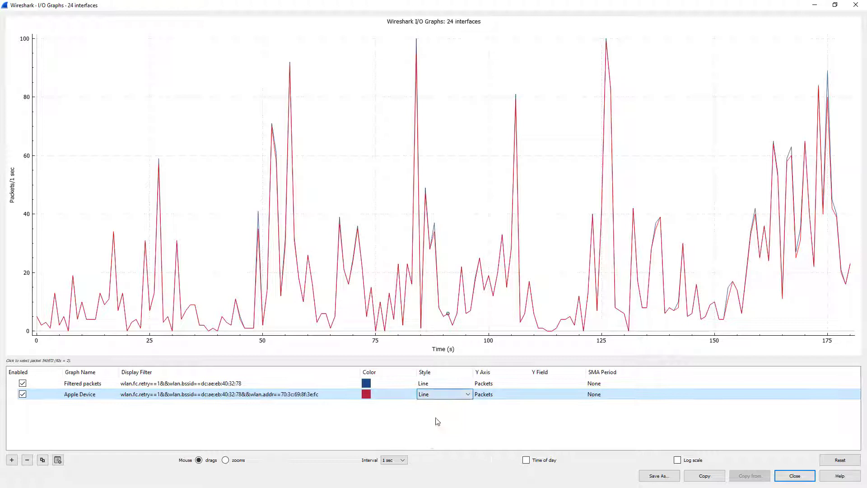
{"action": "left_click", "coordinate": [442, 394]}
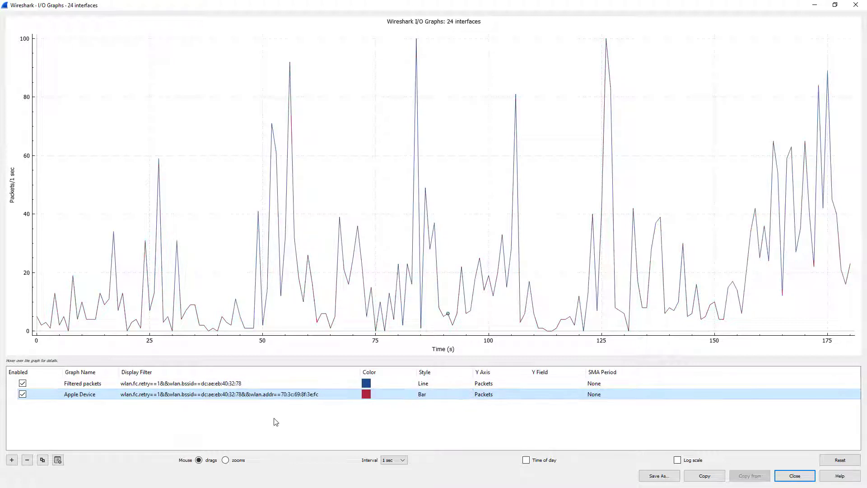
{"action": "left_click", "coordinate": [23, 394]}
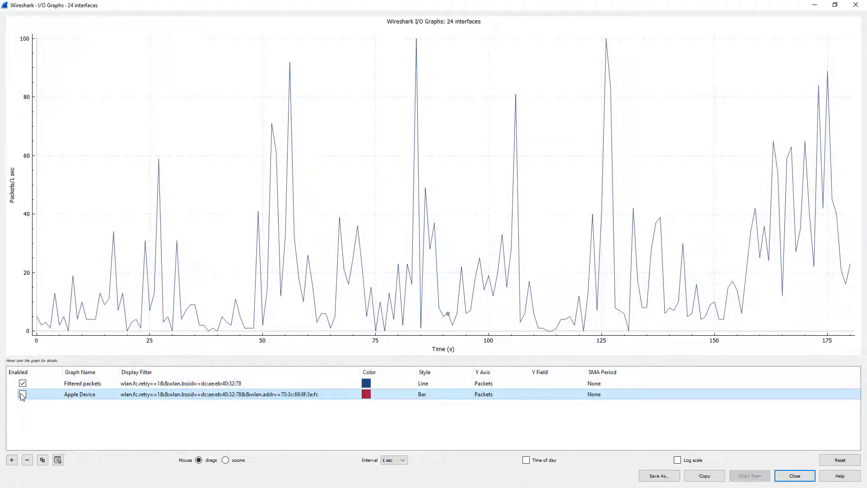
{"action": "left_click", "coordinate": [22, 393]}
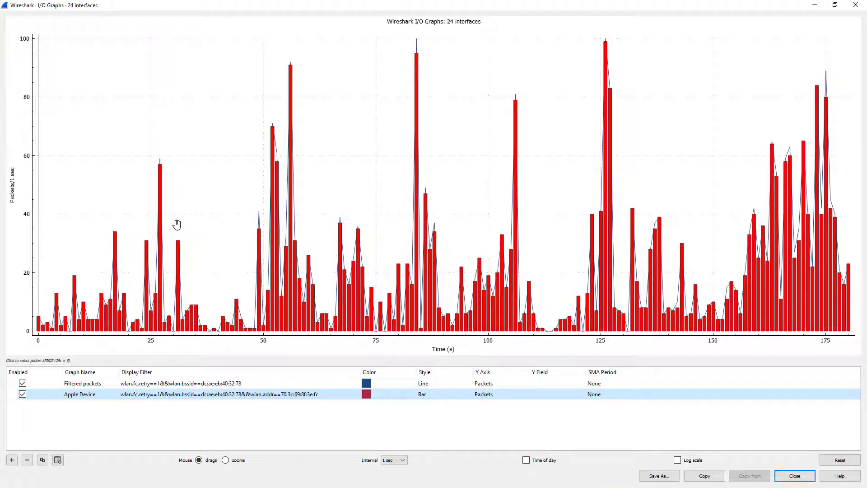
{"action": "mouse_move", "coordinate": [396, 261]}
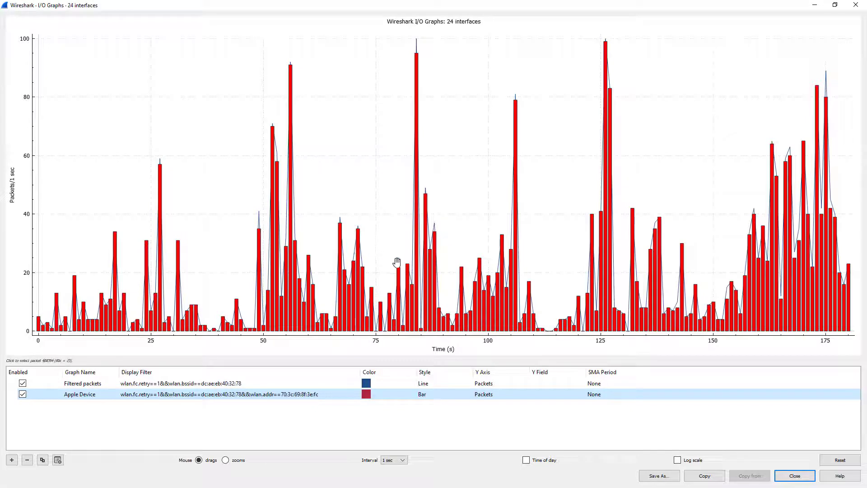
{"action": "mouse_move", "coordinate": [390, 265]}
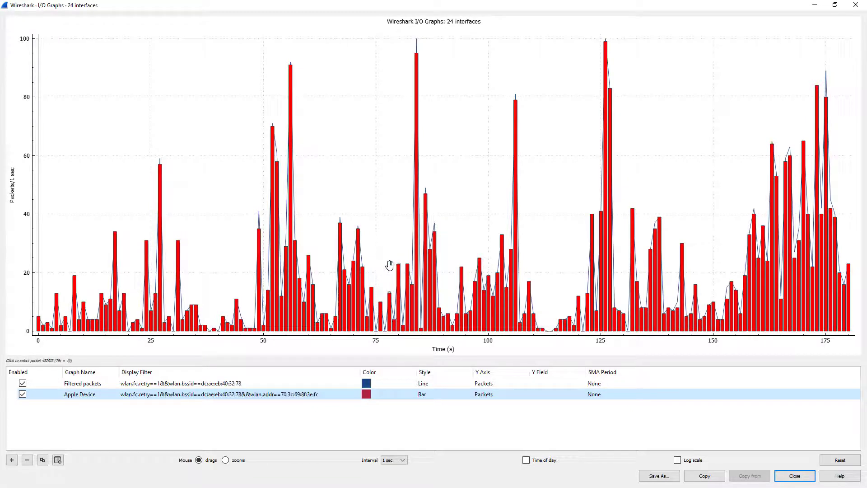
{"action": "mouse_move", "coordinate": [384, 231]}
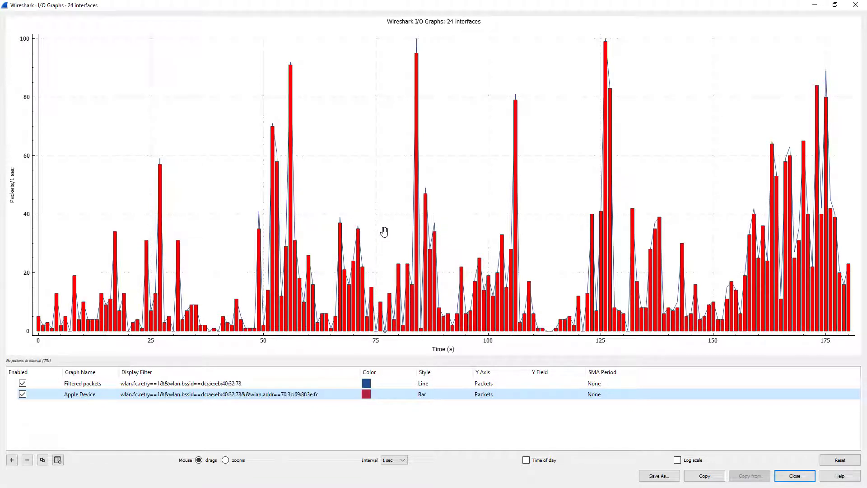
{"action": "mouse_move", "coordinate": [348, 352]}
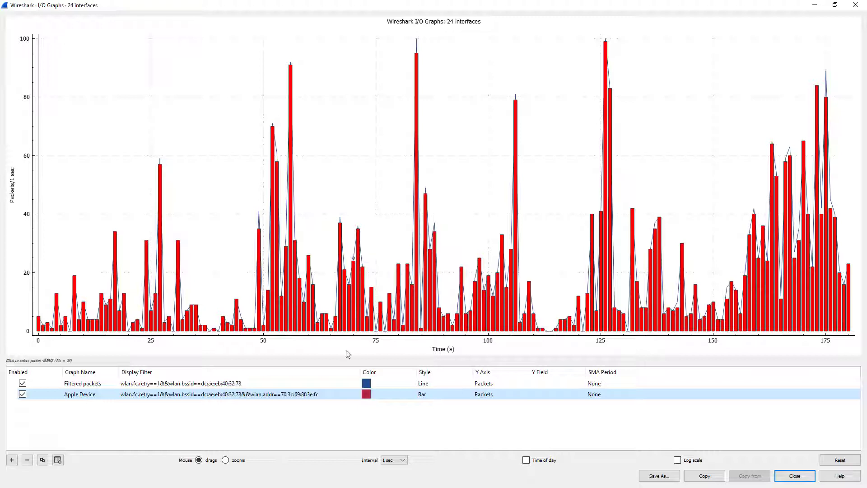
{"action": "mouse_move", "coordinate": [209, 414]}
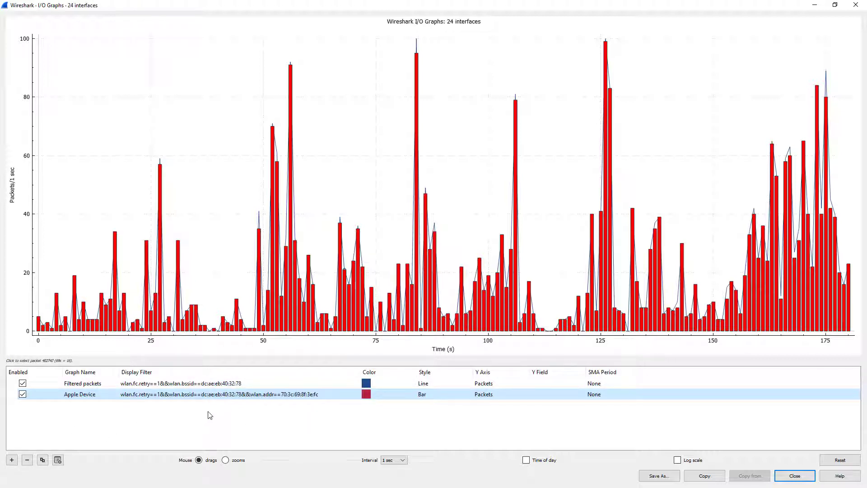
{"action": "mouse_move", "coordinate": [247, 410]}
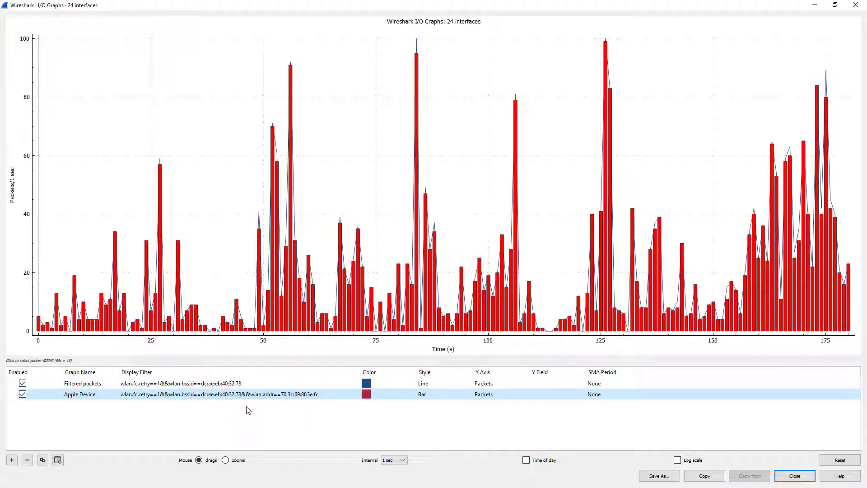
{"action": "mouse_move", "coordinate": [210, 420]}
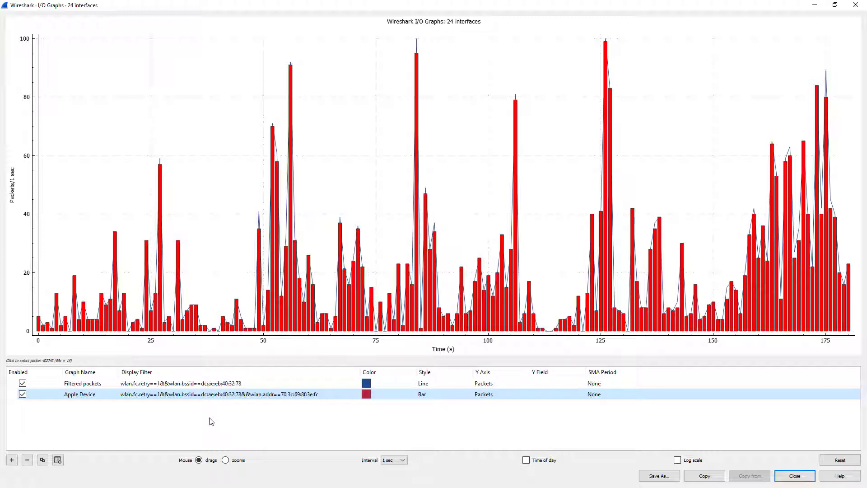
{"action": "mouse_move", "coordinate": [179, 405]}
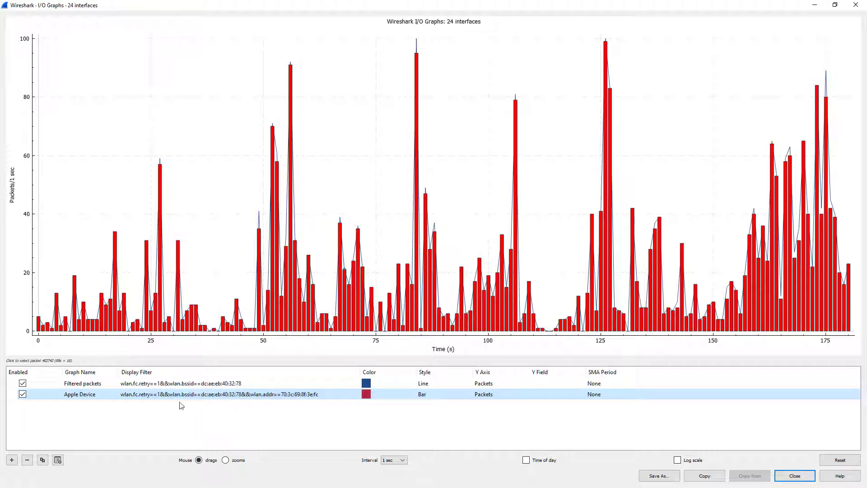
{"action": "mouse_move", "coordinate": [96, 417]}
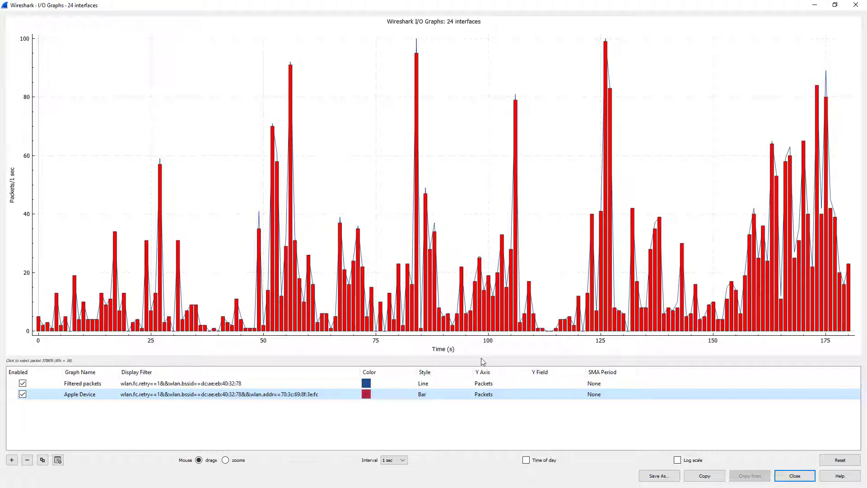
{"action": "mouse_move", "coordinate": [573, 370]}
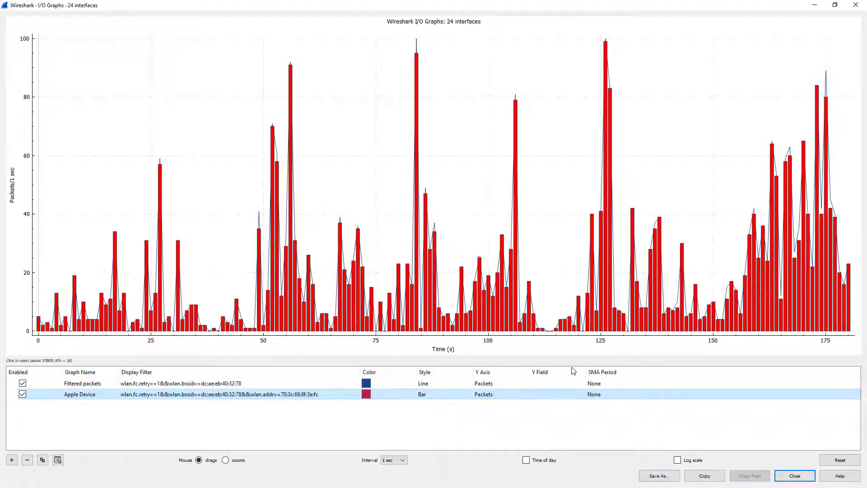
{"action": "left_click", "coordinate": [794, 476]}
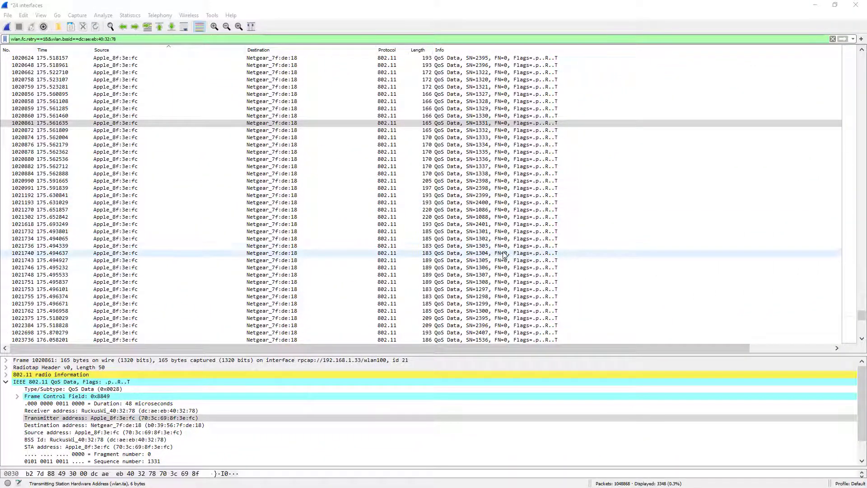
{"action": "mouse_move", "coordinate": [199, 151]}
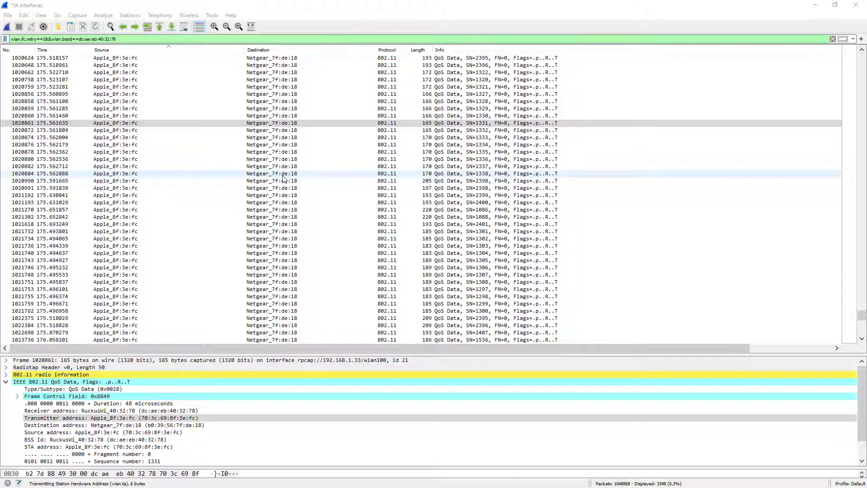
{"action": "mouse_move", "coordinate": [281, 202]}
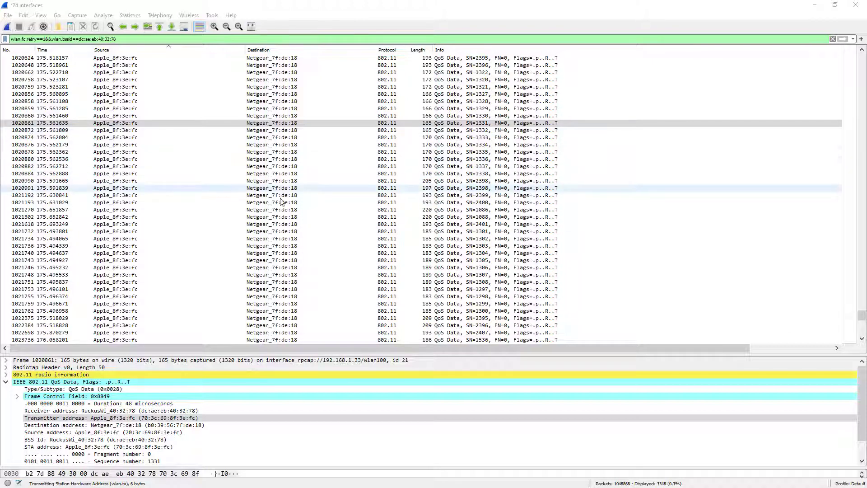